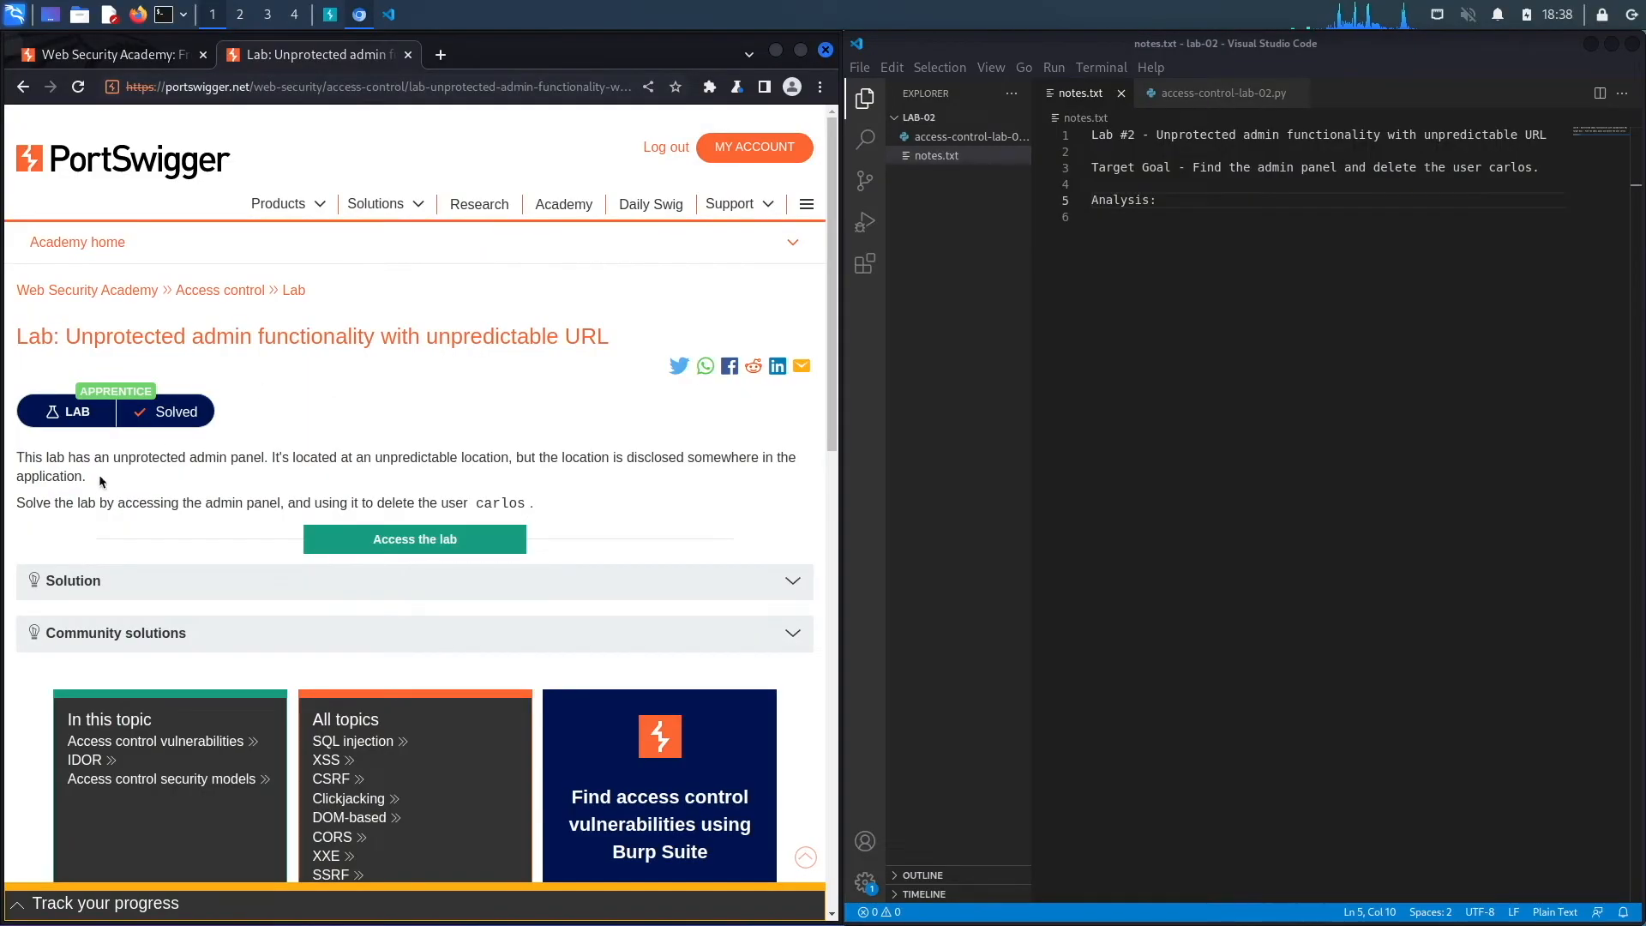
{"action": "mouse_move", "coordinate": [288, 470]}
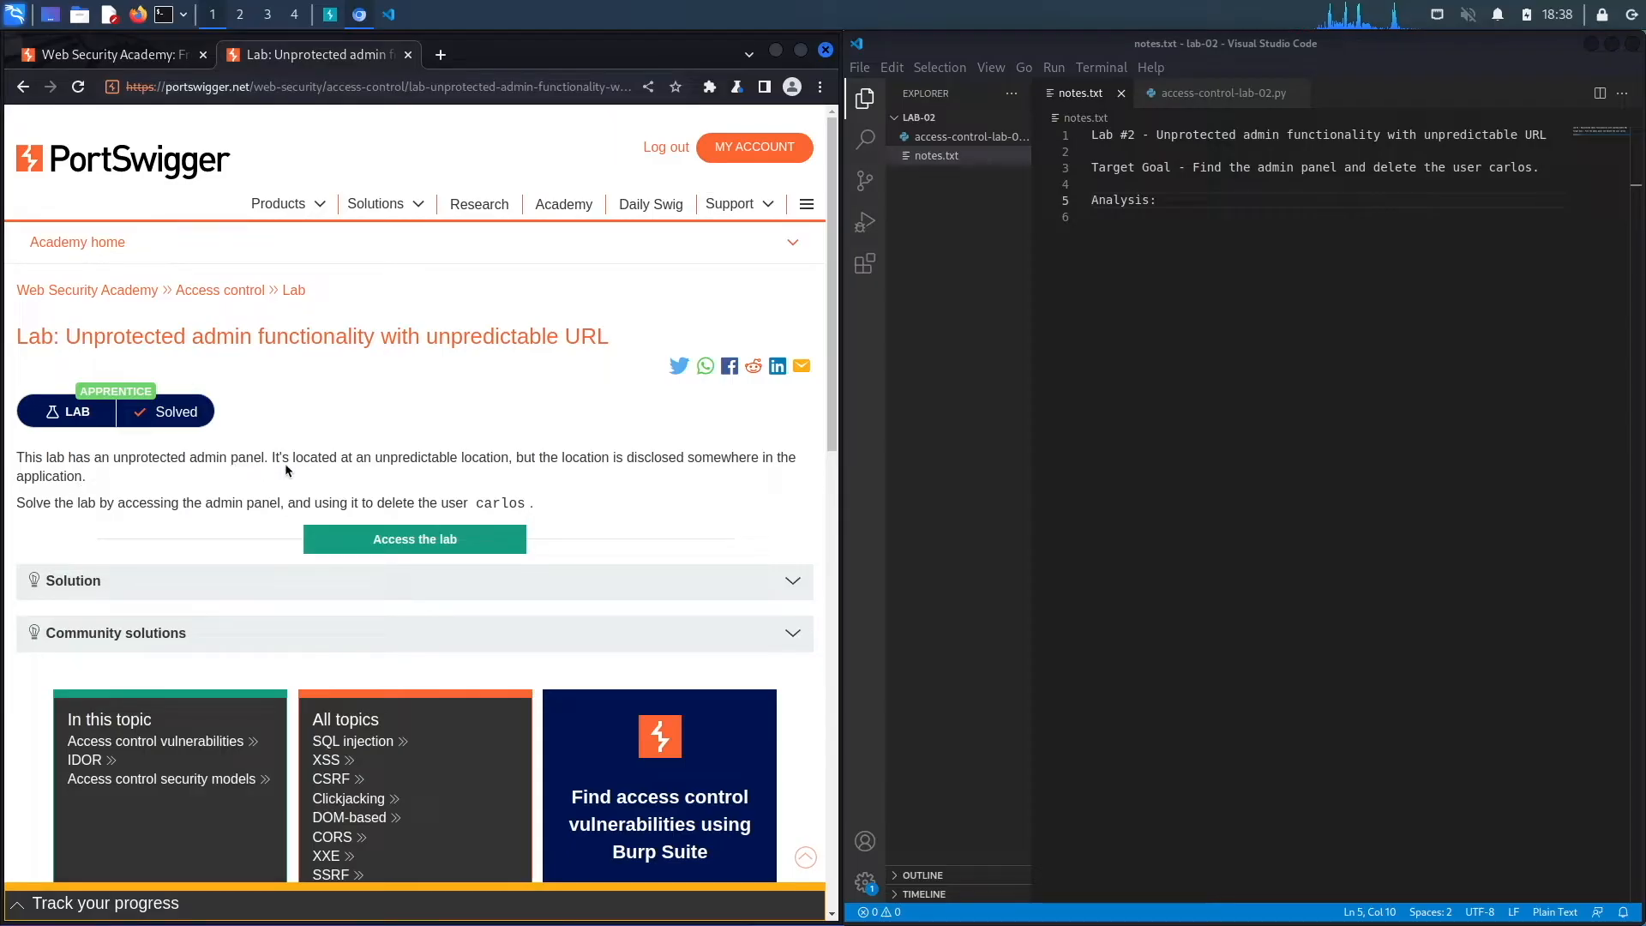
{"action": "mouse_move", "coordinate": [434, 480]}
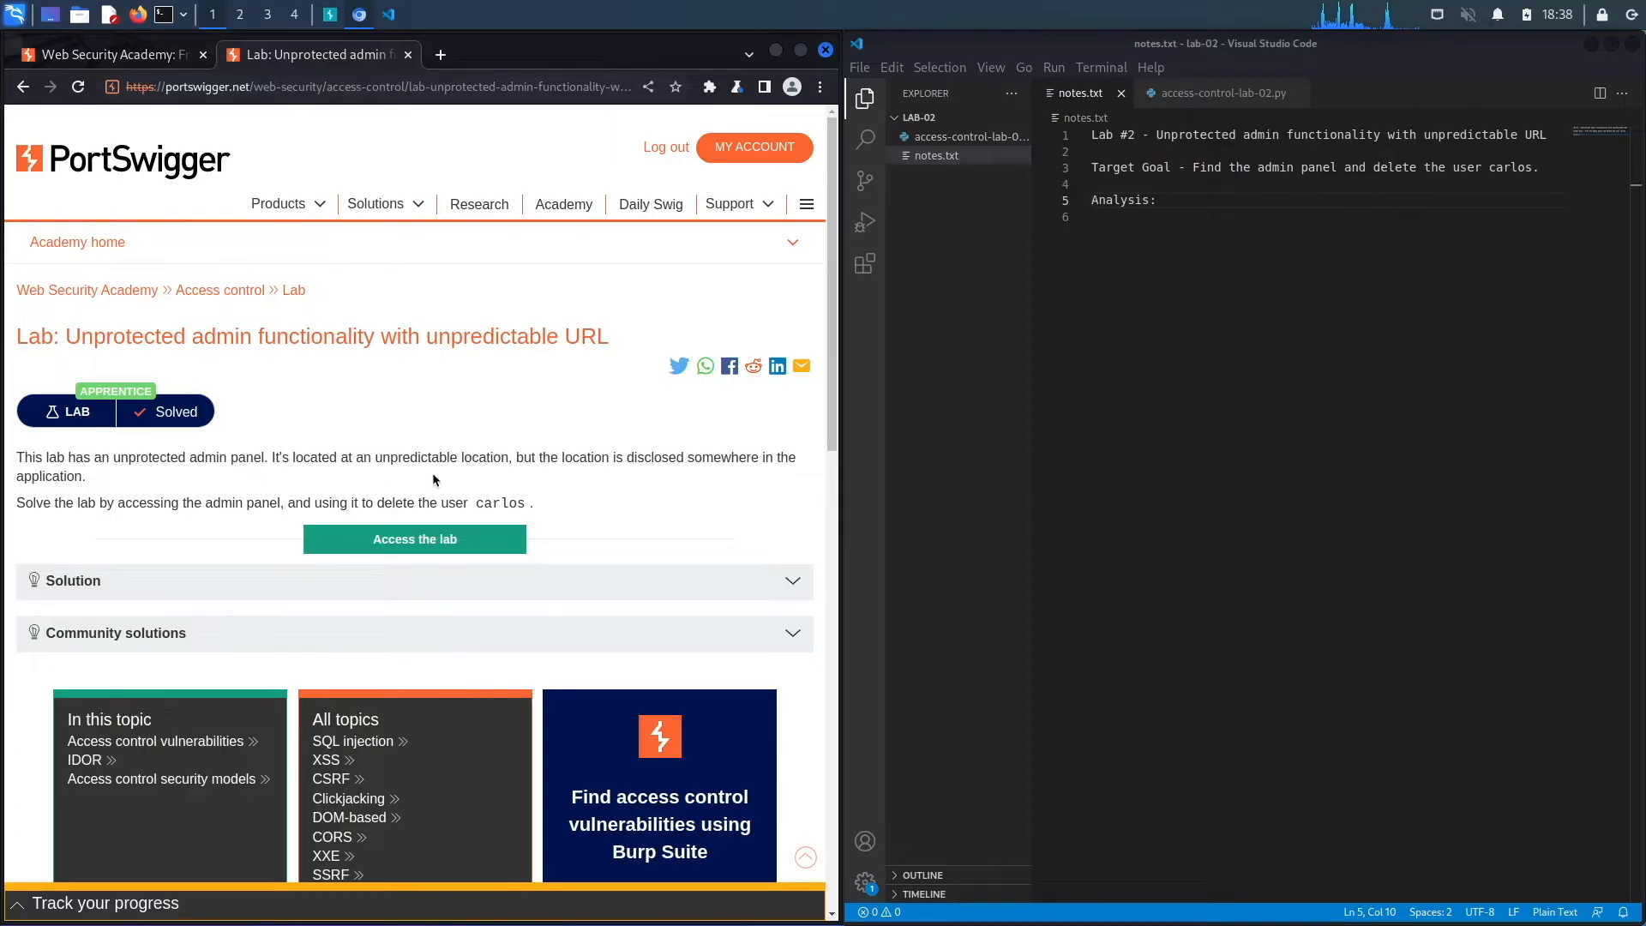
{"action": "mouse_move", "coordinate": [738, 470]}
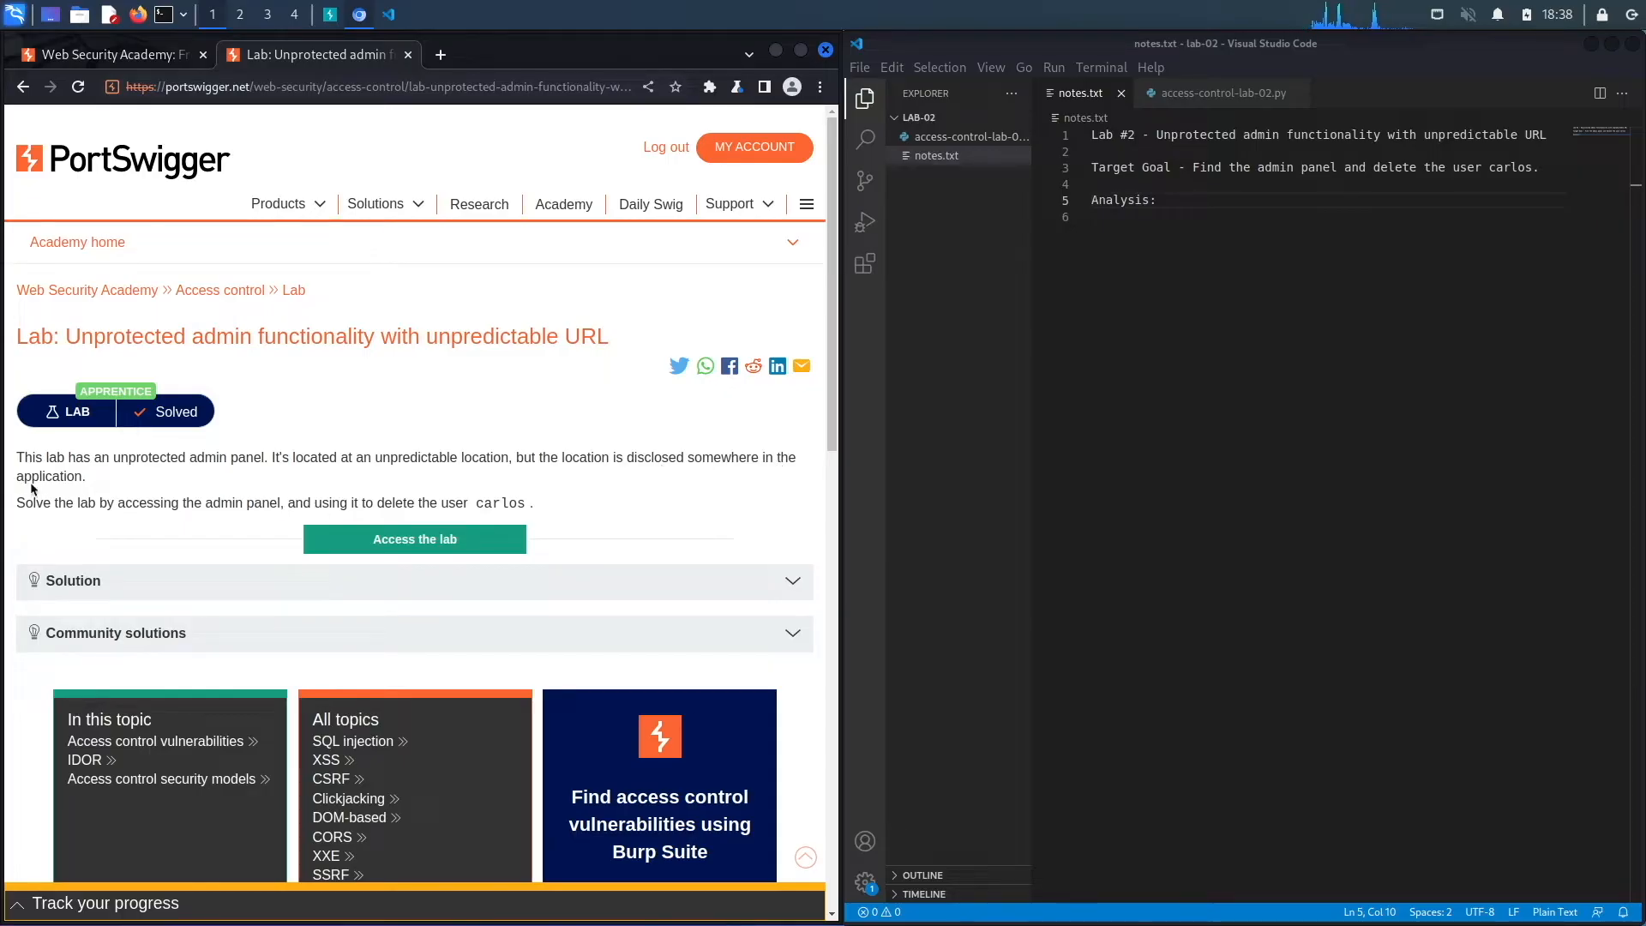
{"action": "mouse_move", "coordinate": [357, 511]}
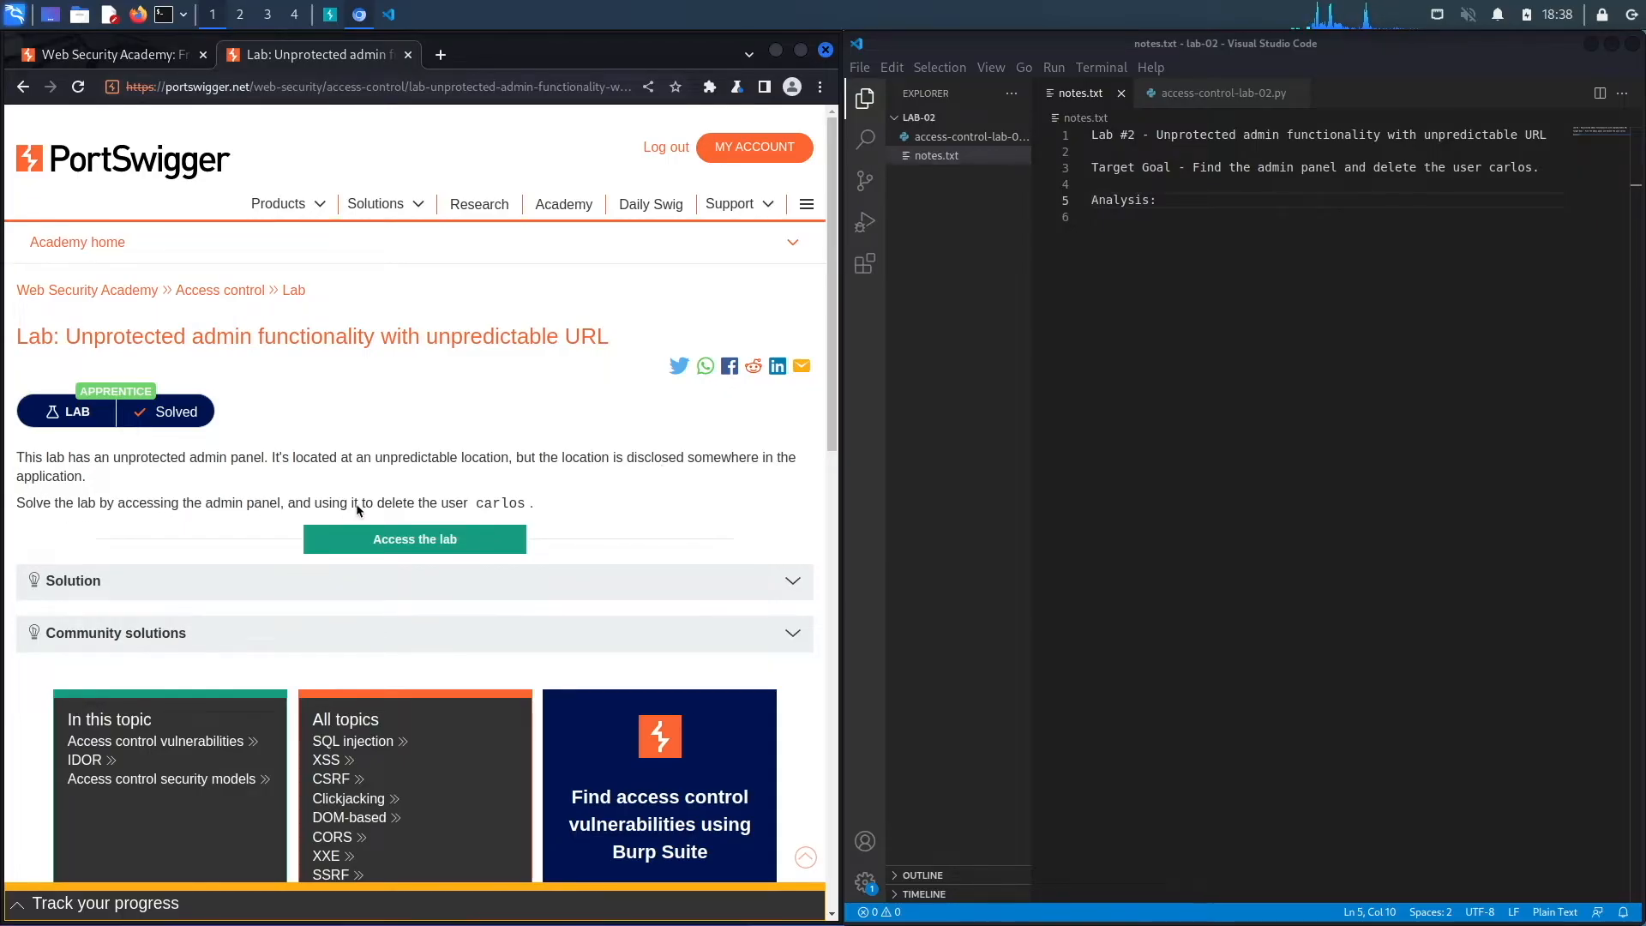
{"action": "mouse_move", "coordinate": [539, 514]}
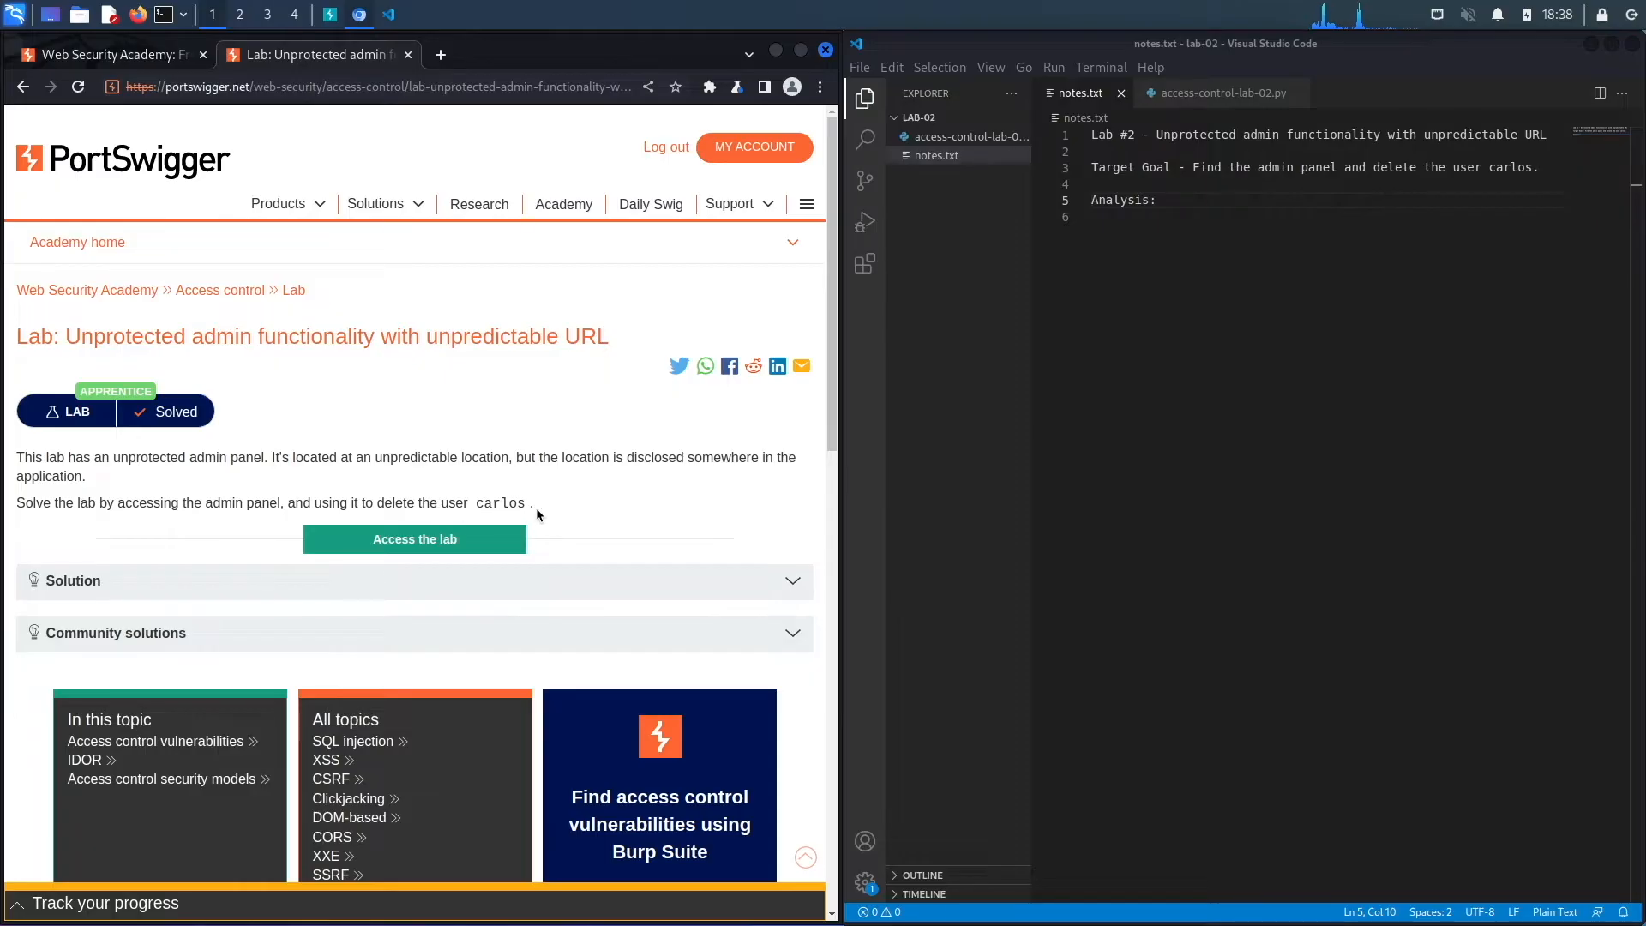
{"action": "mouse_move", "coordinate": [1207, 190]}
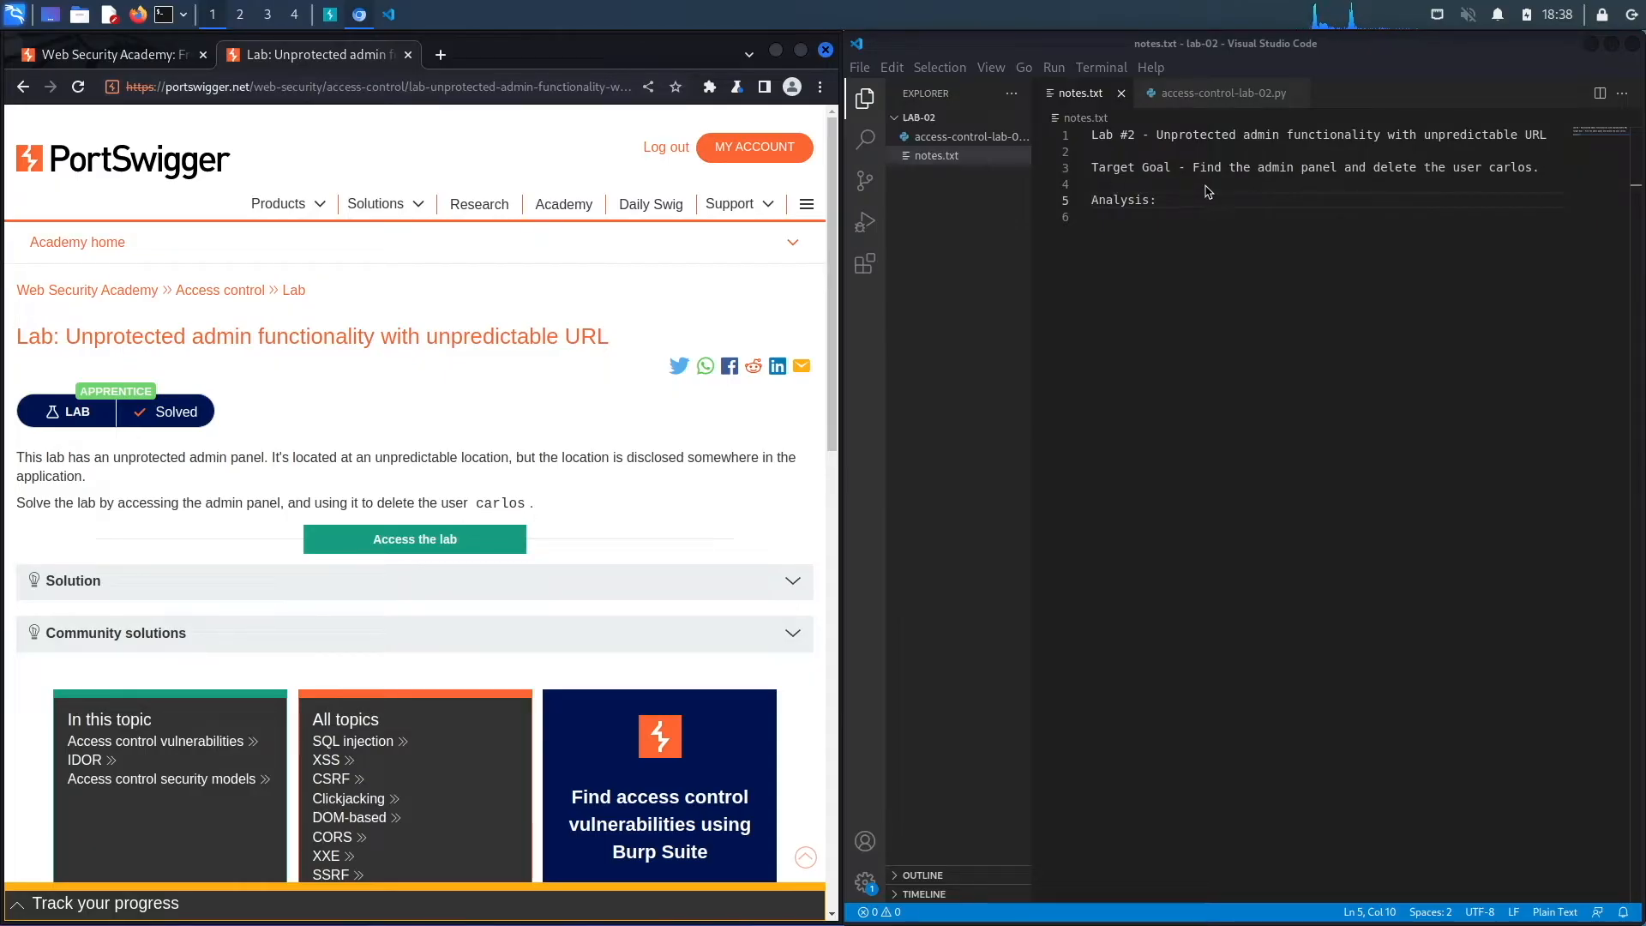
{"action": "mouse_move", "coordinate": [1306, 163]}
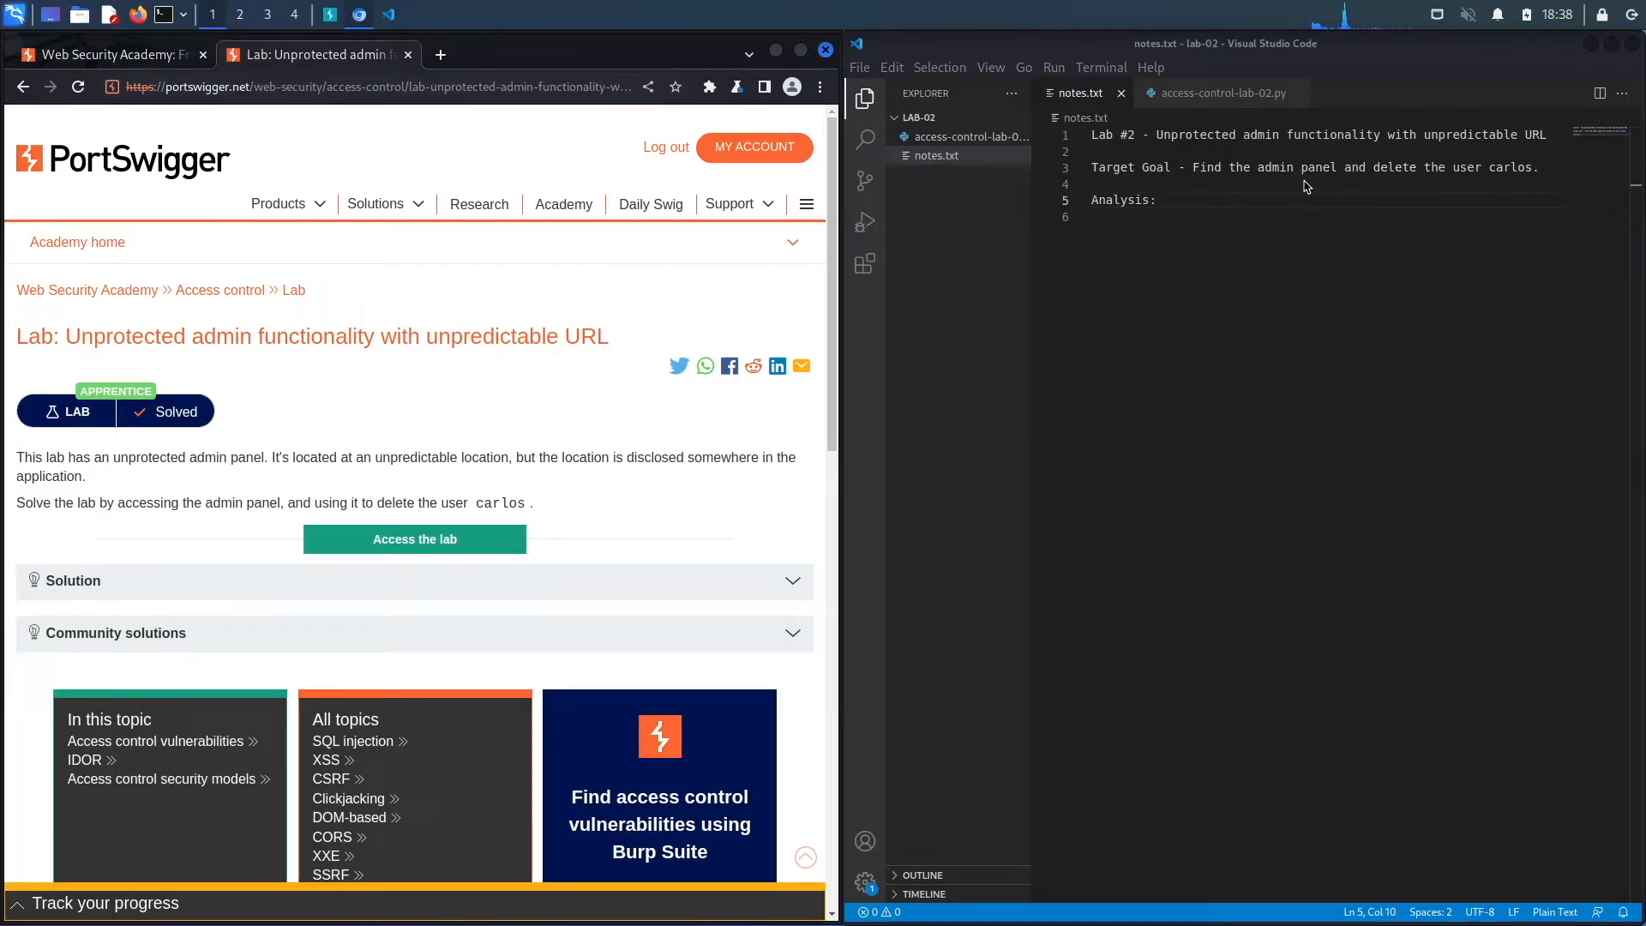
{"action": "mouse_move", "coordinate": [432, 470]}
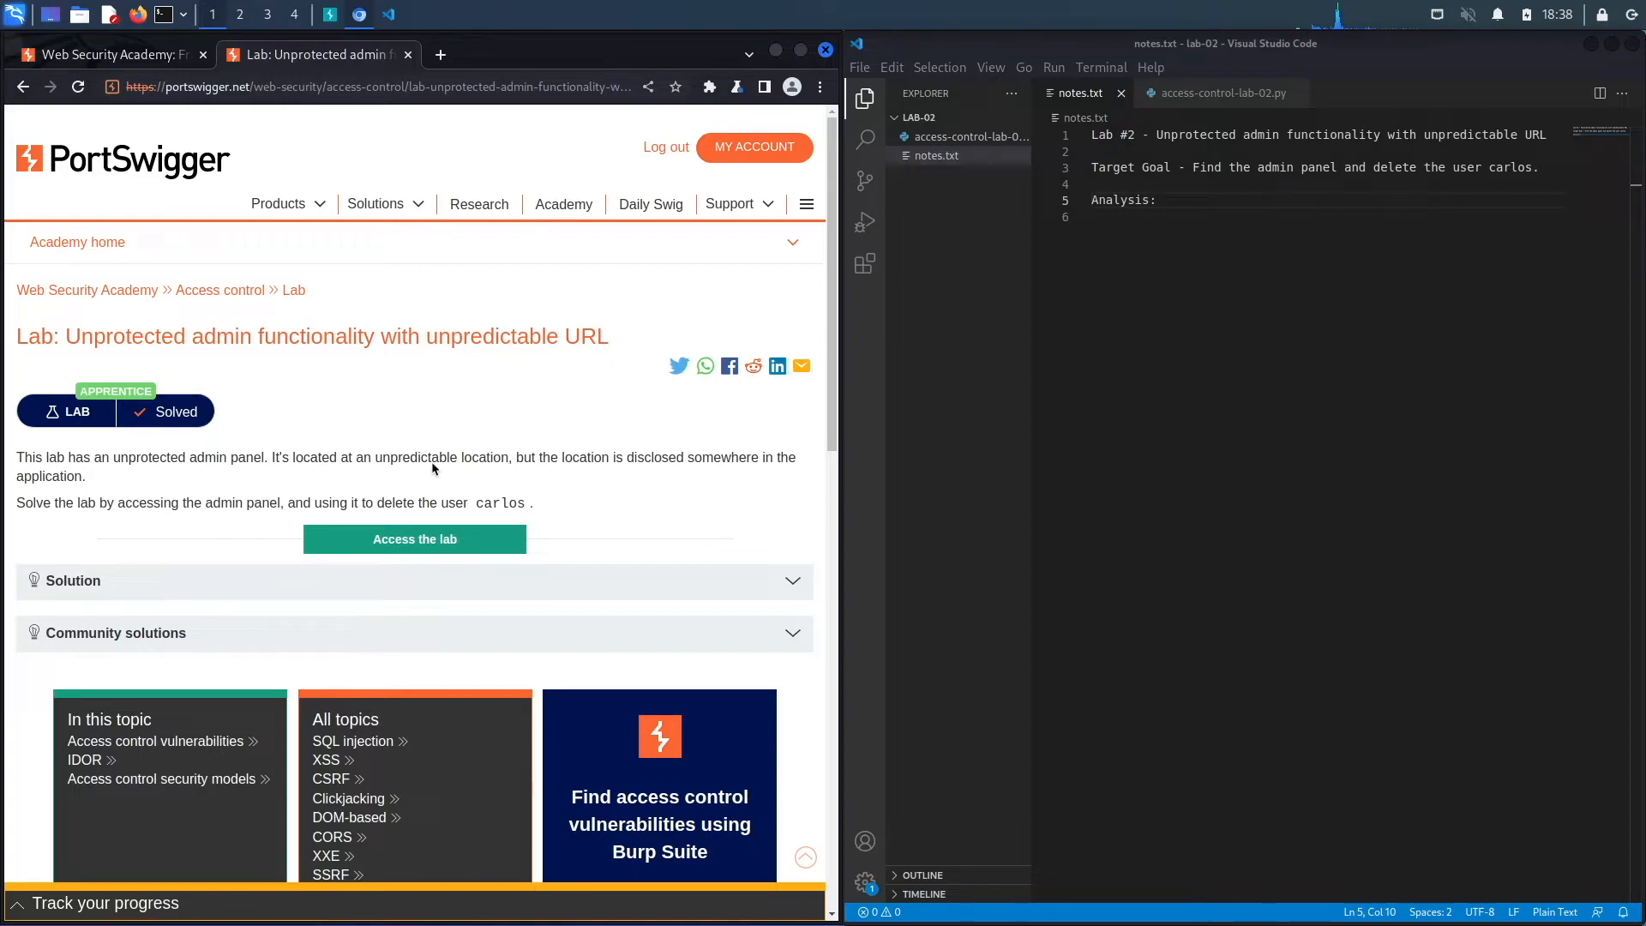
{"action": "mouse_move", "coordinate": [435, 463]}
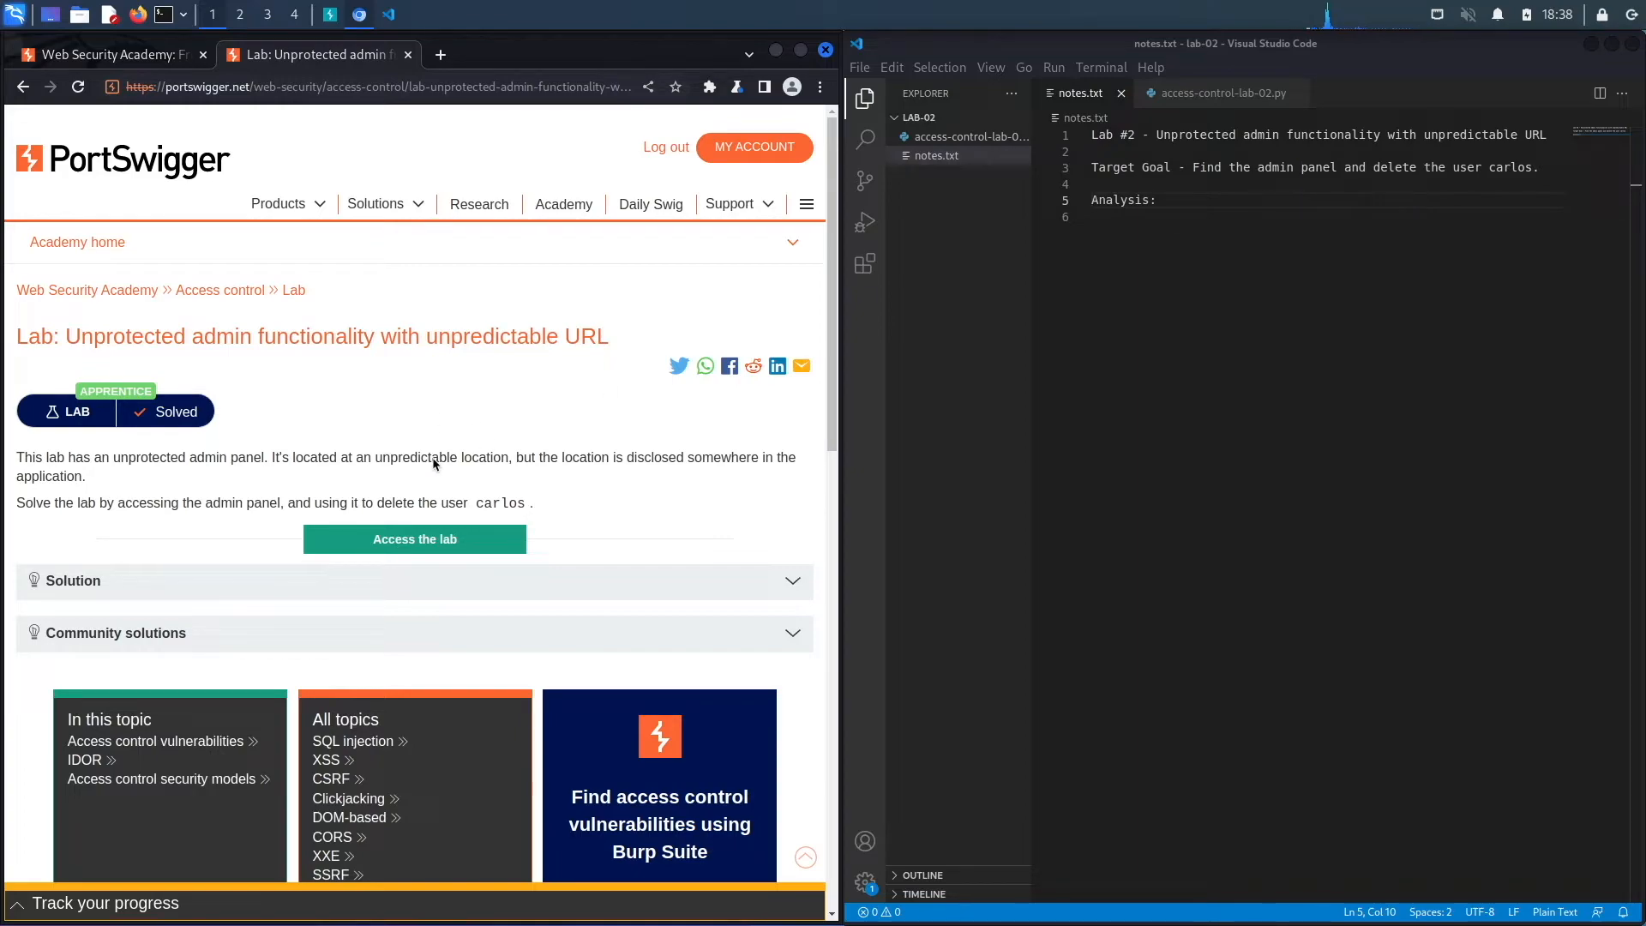
{"action": "mouse_move", "coordinate": [703, 483]}
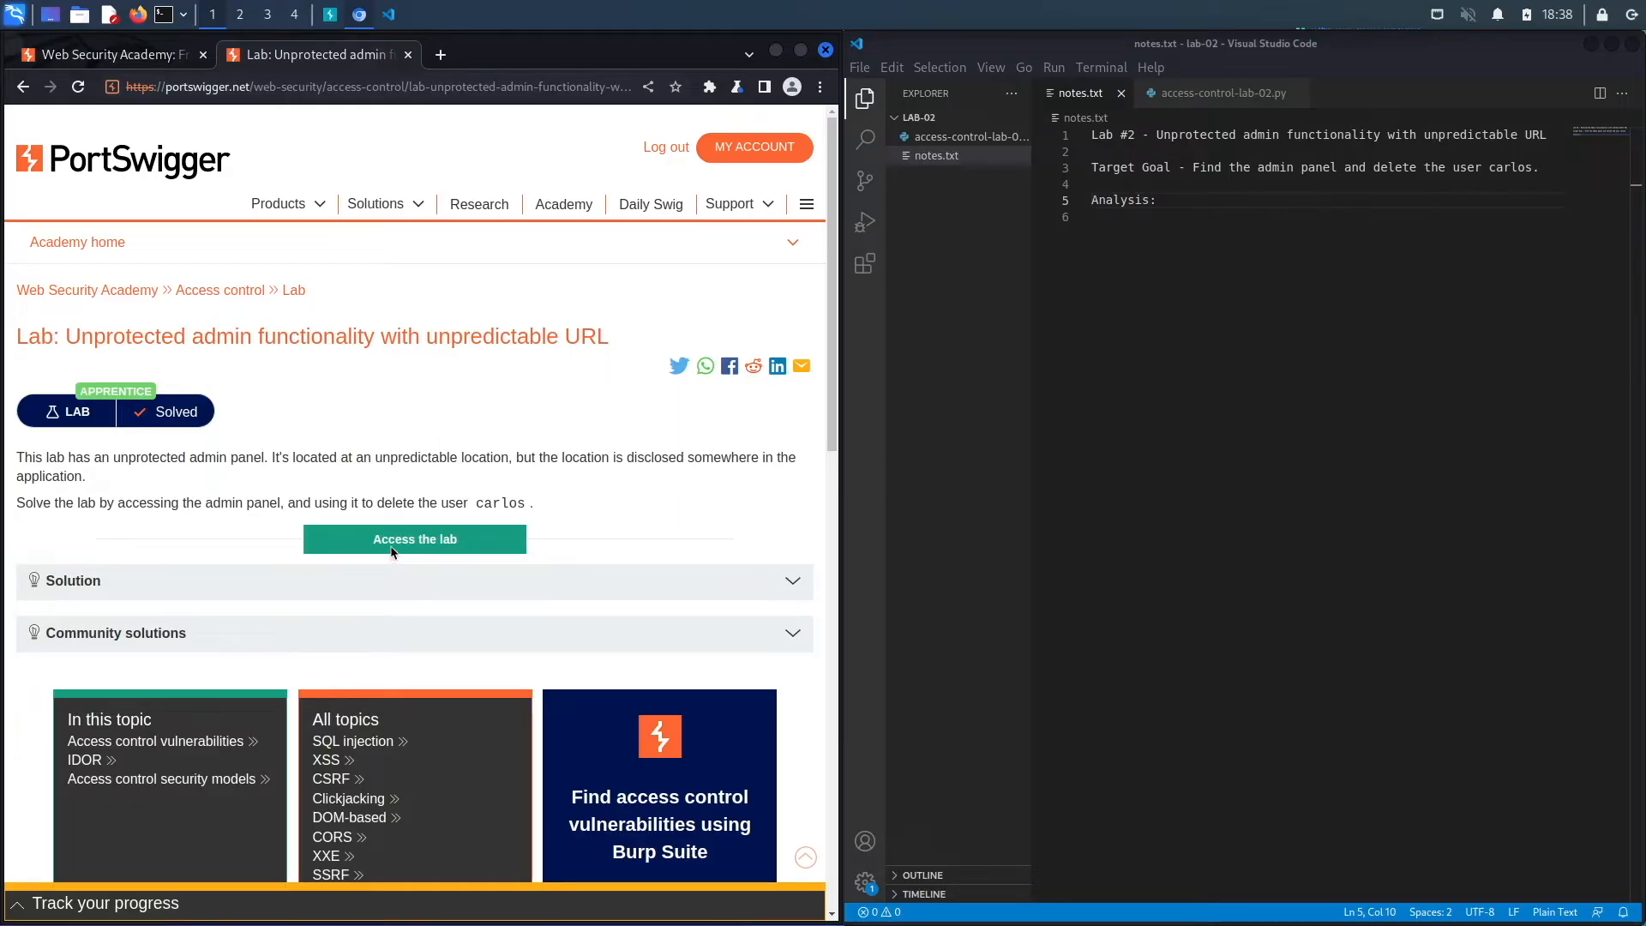
- Launch the lab in a new tab and bring up Burp's Proxy with interception off
{"action": "left_click", "coordinate": [413, 539]}
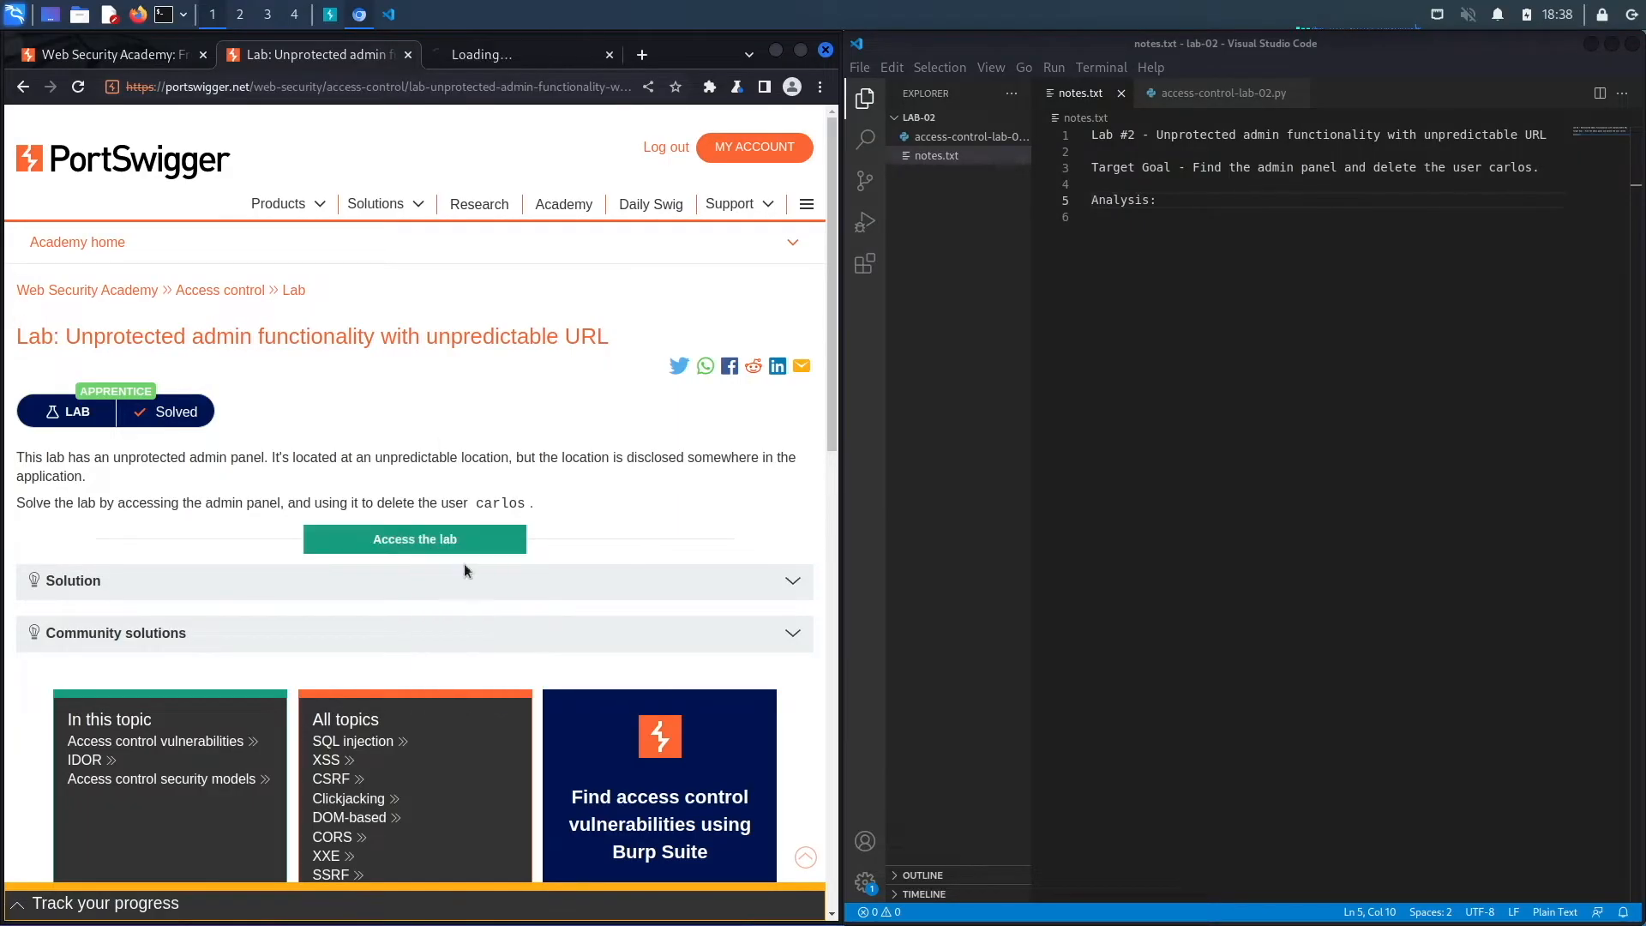
{"action": "left_click", "coordinate": [413, 539]}
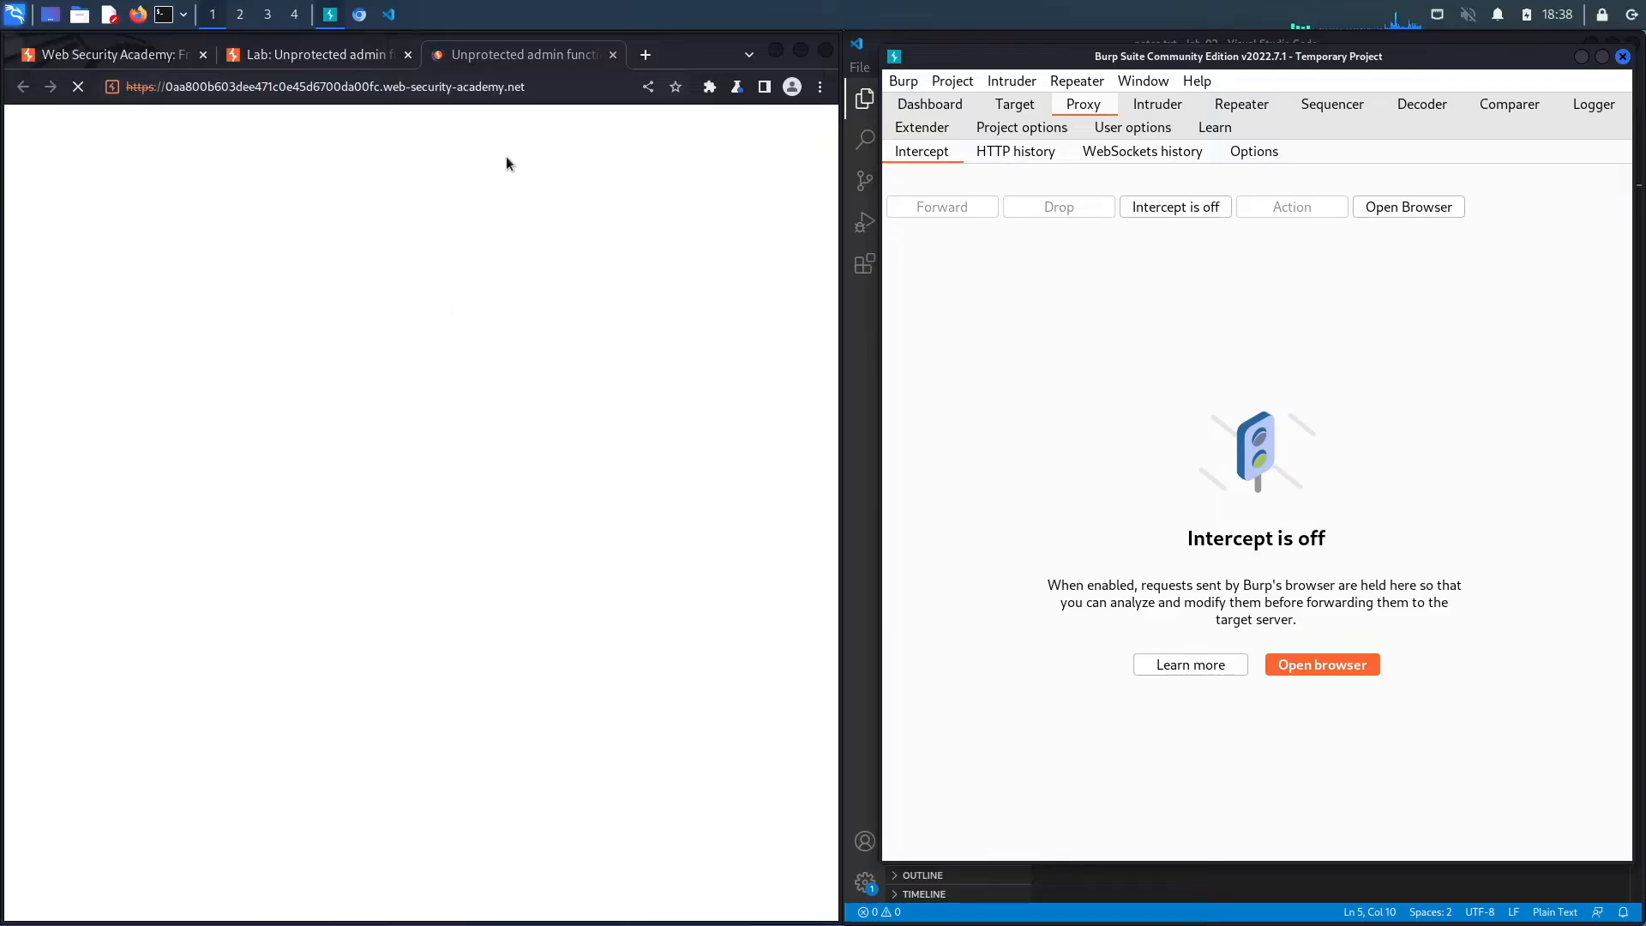
{"action": "mouse_move", "coordinate": [547, 336]}
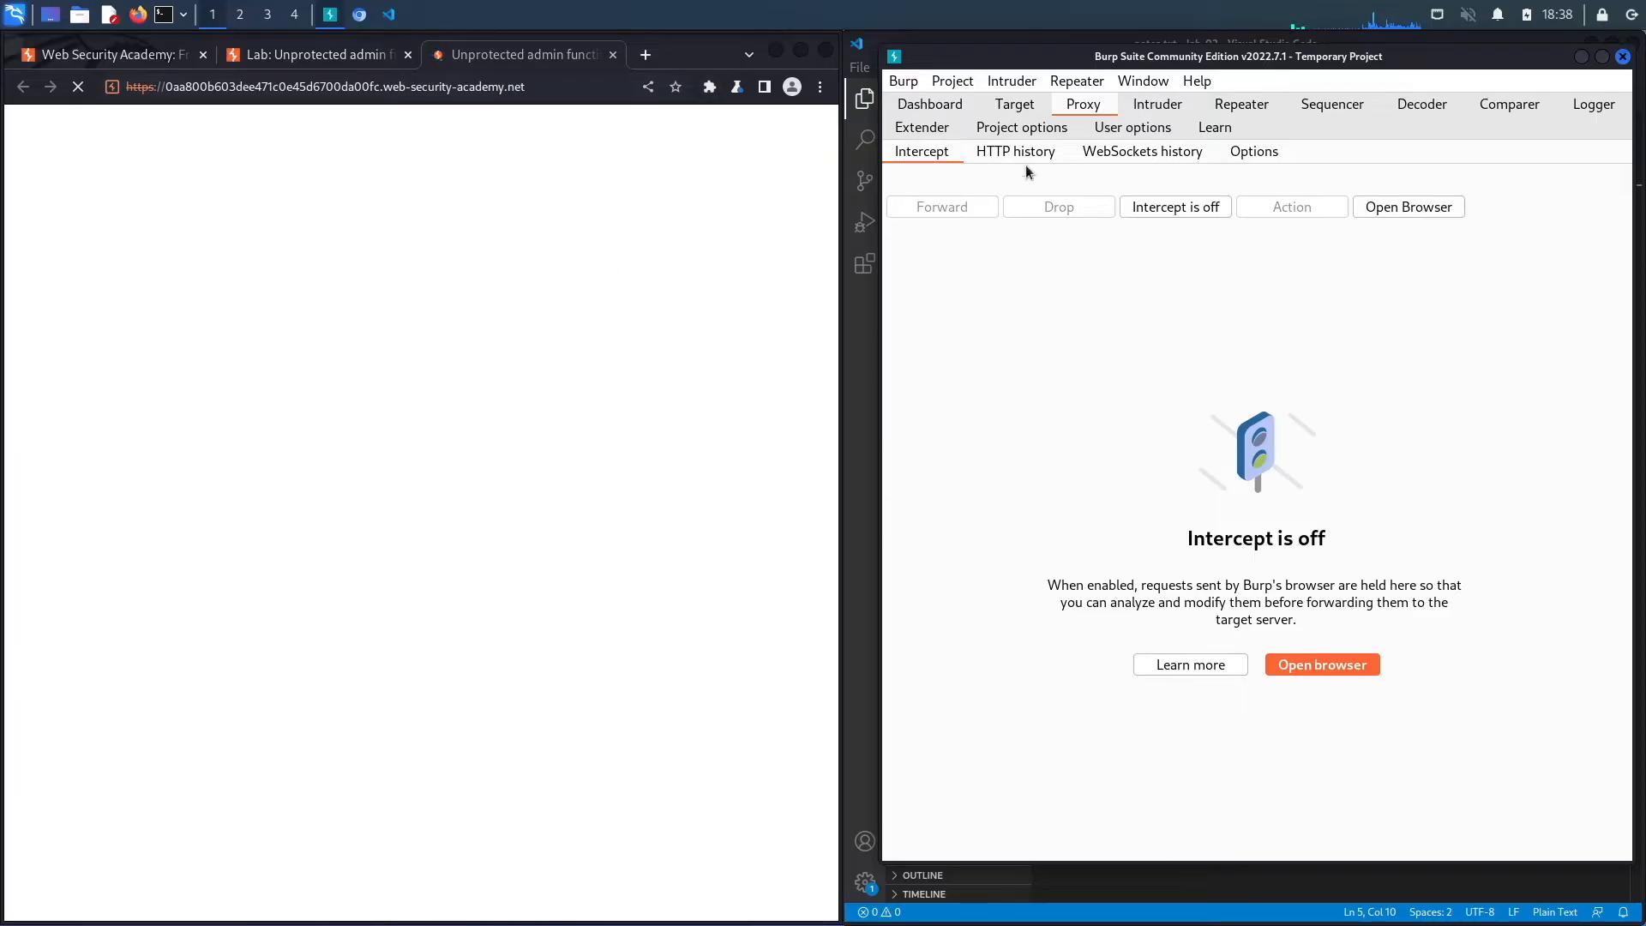
- Show the proxy HTTP history and request /robots.txt on the lab site
{"action": "left_click", "coordinate": [1015, 150]}
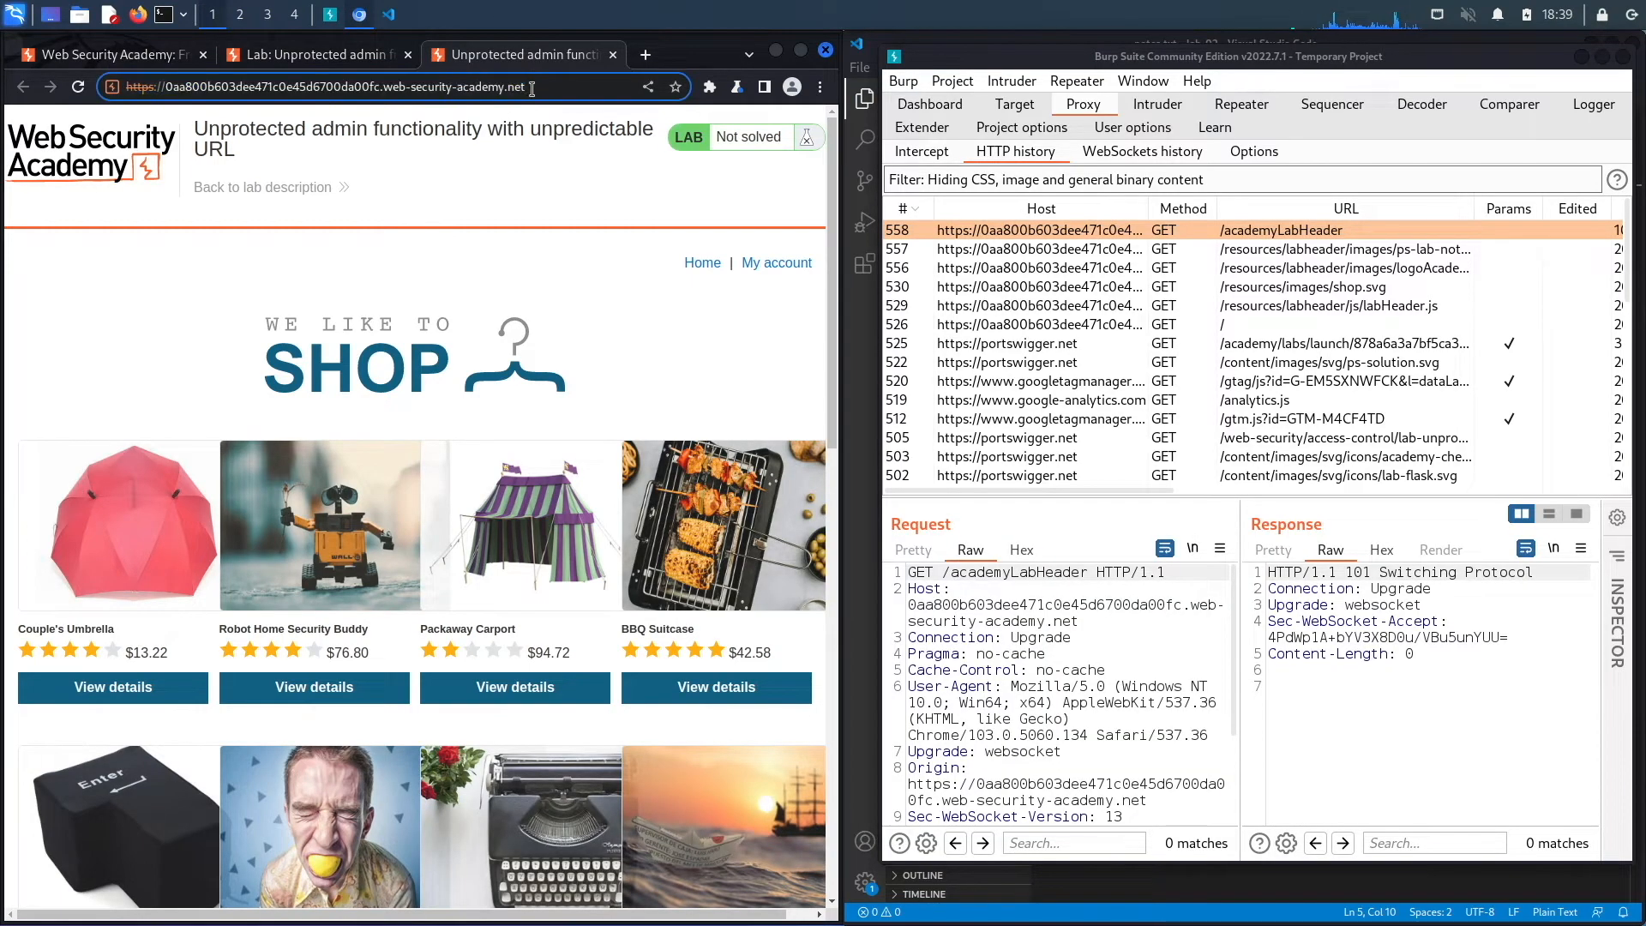
{"action": "type", "text": "/robo"}
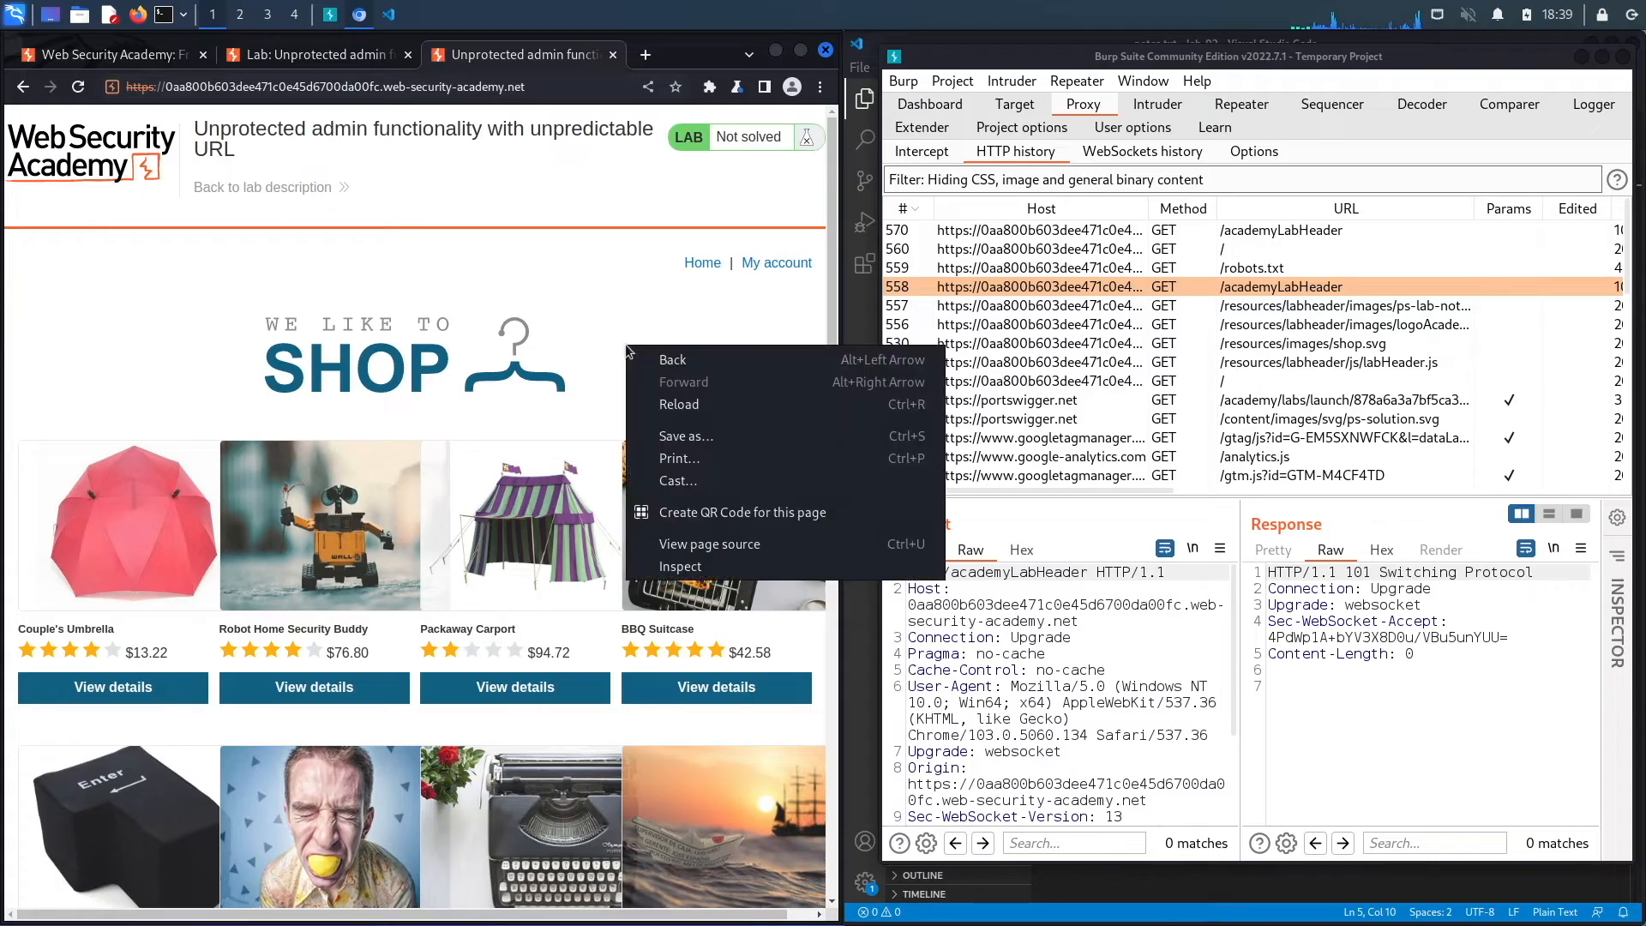
- View the shop page source and select the hidden admin path /admin-3gt3qu from the isAdmin script
{"action": "left_click", "coordinate": [710, 544]}
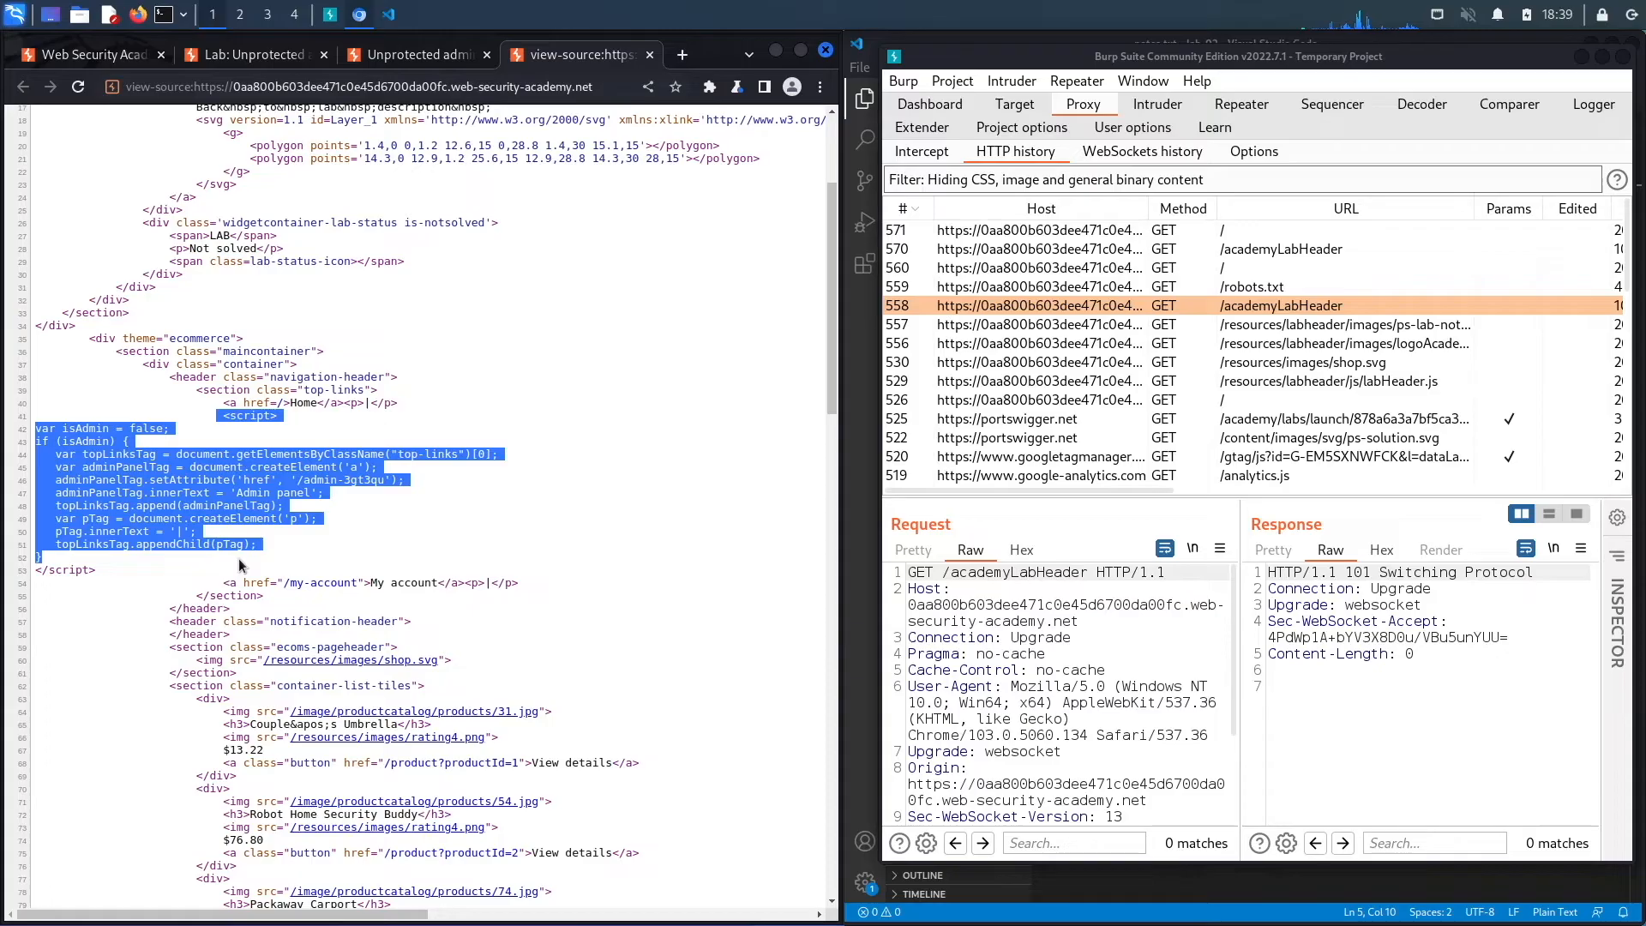
{"action": "left_click", "coordinate": [288, 480]}
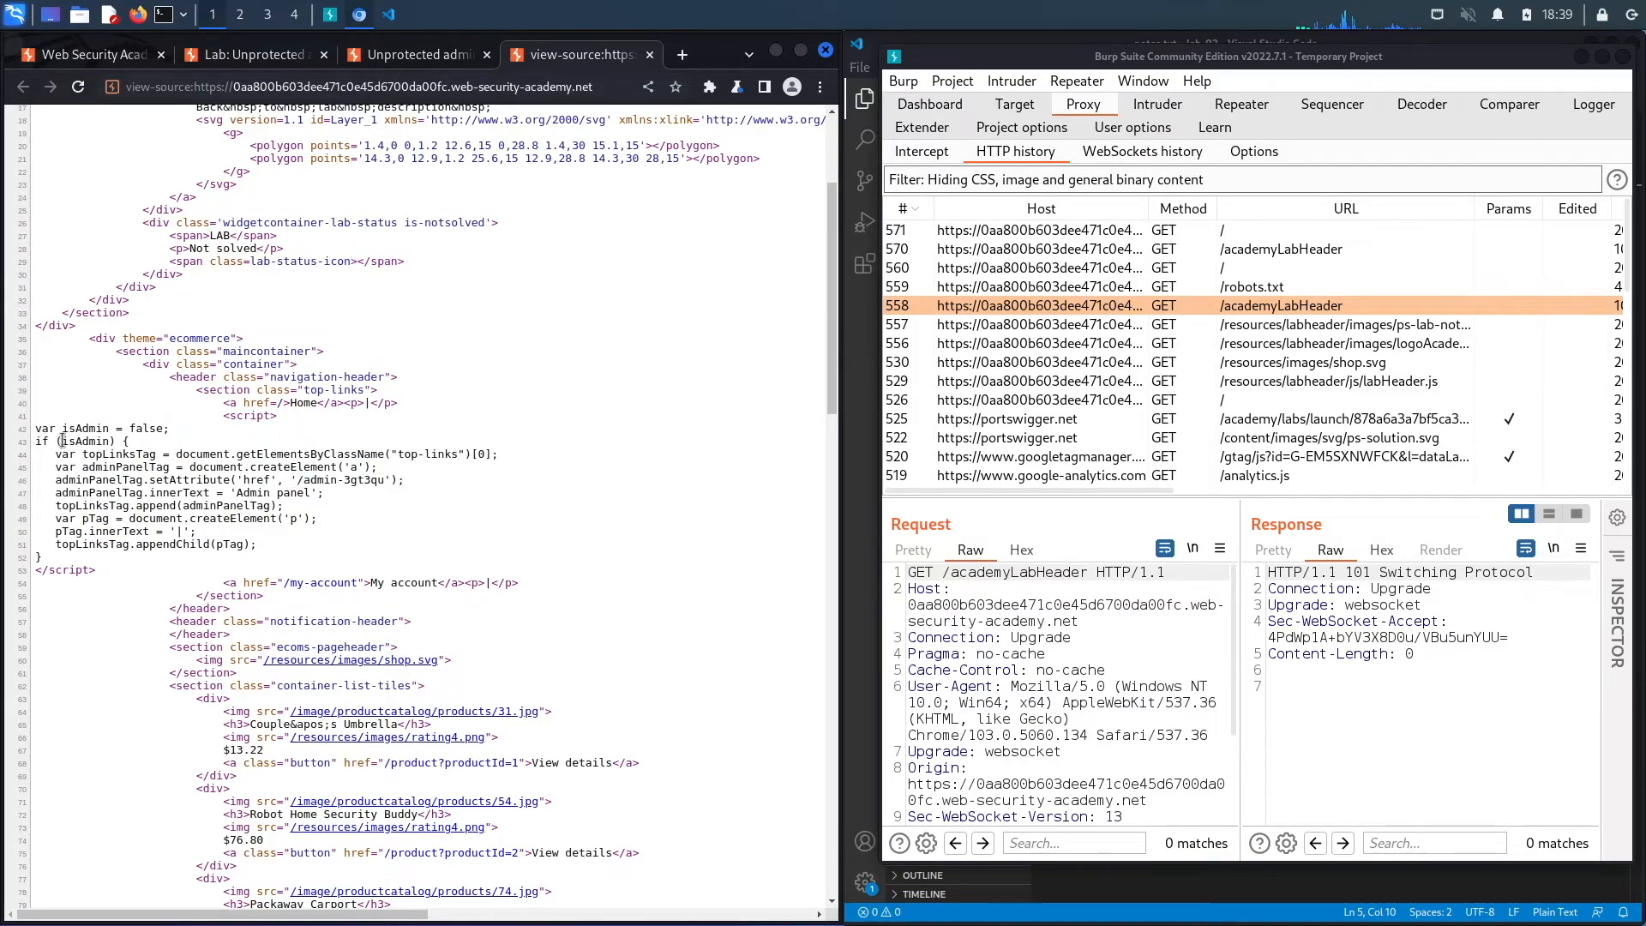
{"action": "double_click", "coordinate": [77, 441]}
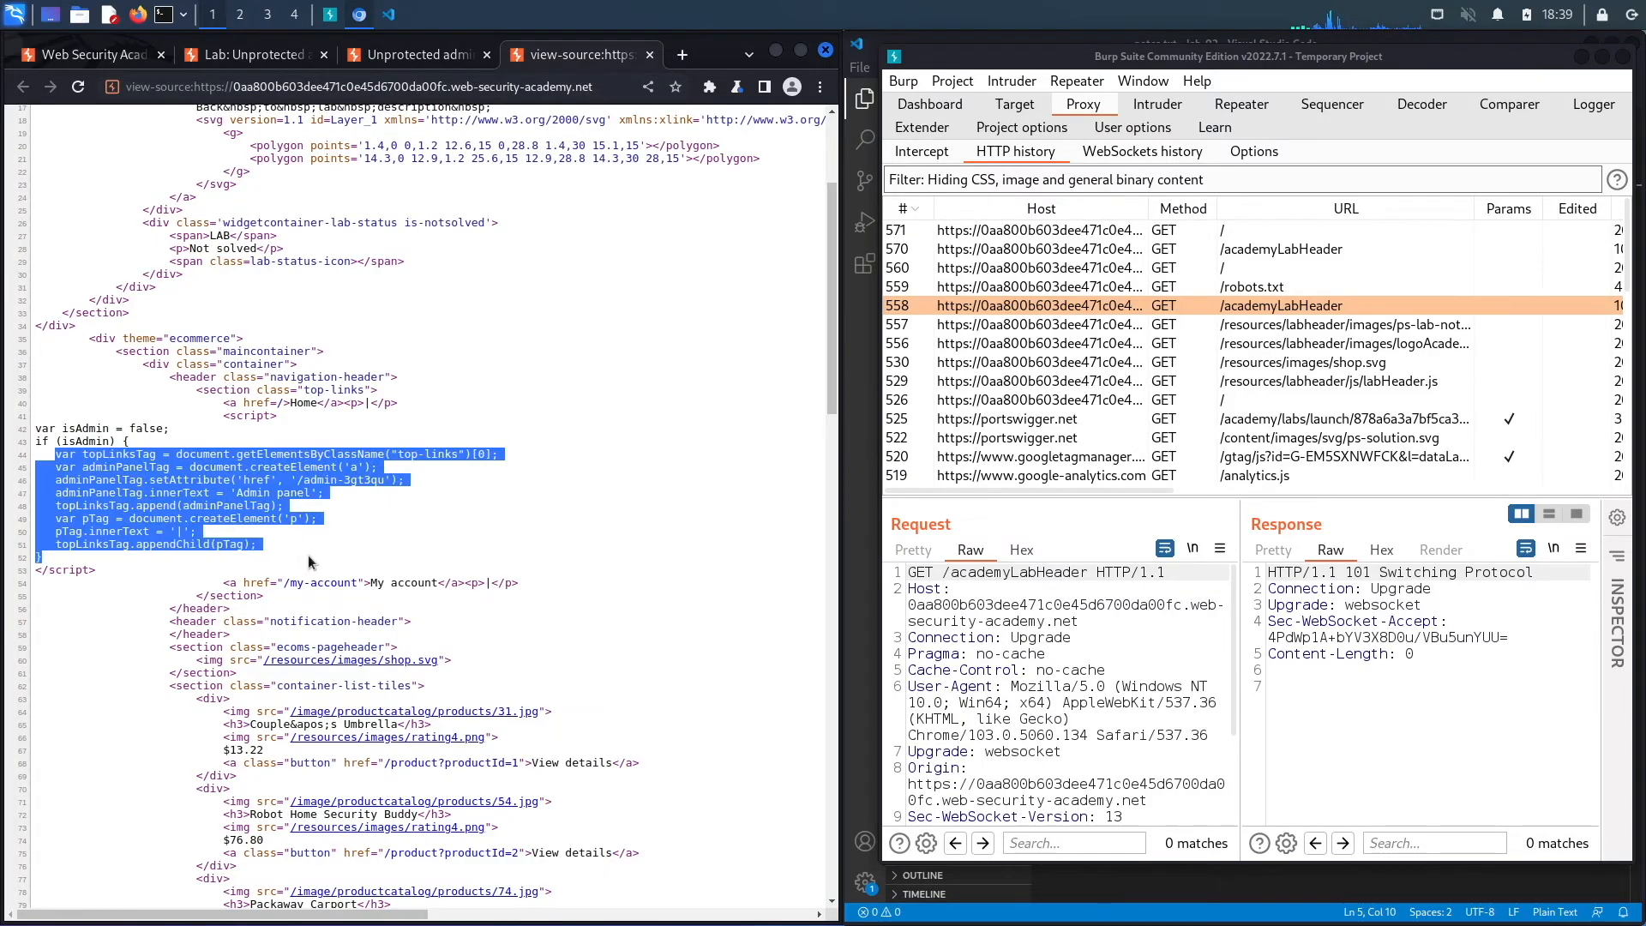
{"action": "double_click", "coordinate": [316, 480]}
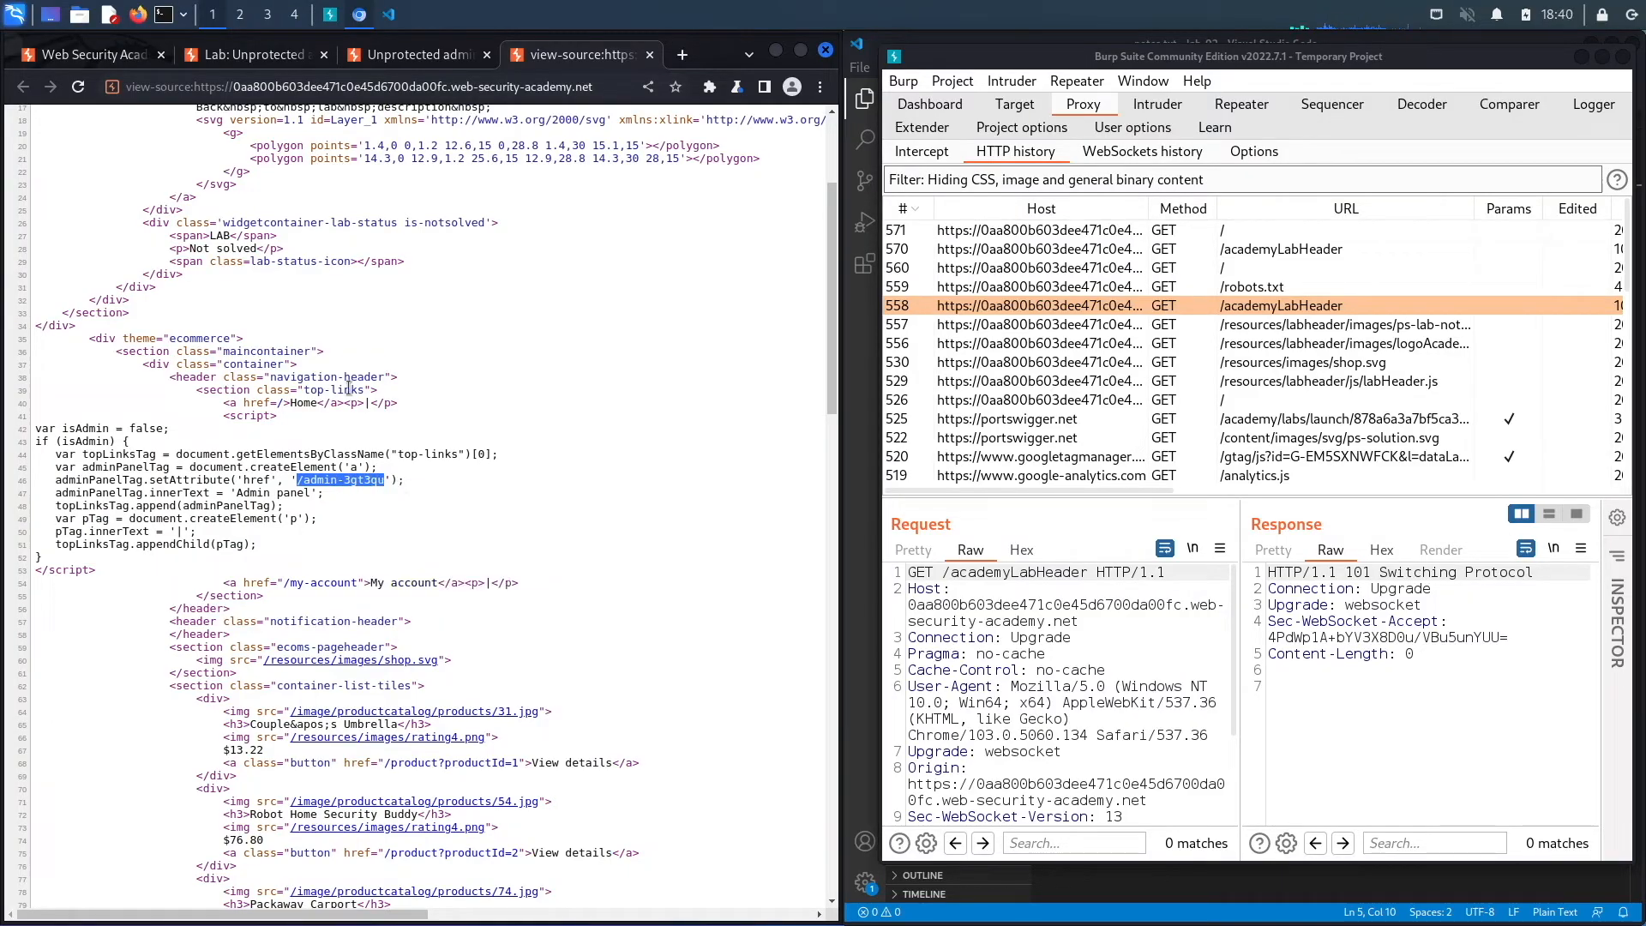
- Return to the shop tab and navigate to the hidden /admin-3gt3qu panel
{"action": "left_click", "coordinate": [417, 53]}
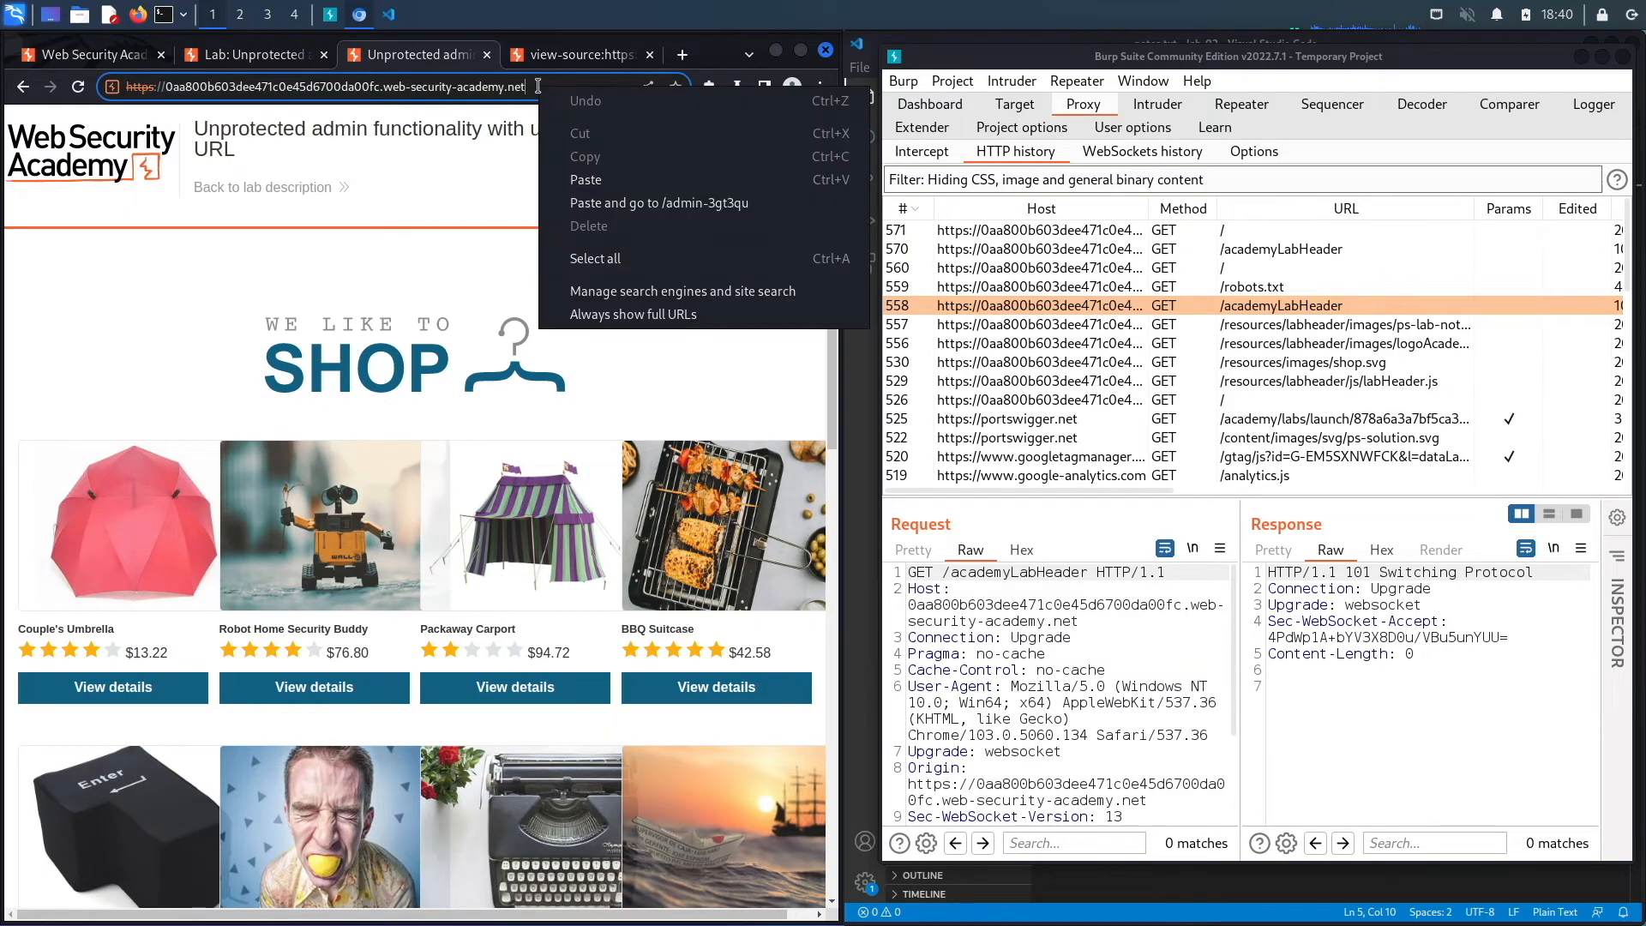
{"action": "left_click", "coordinate": [659, 203]}
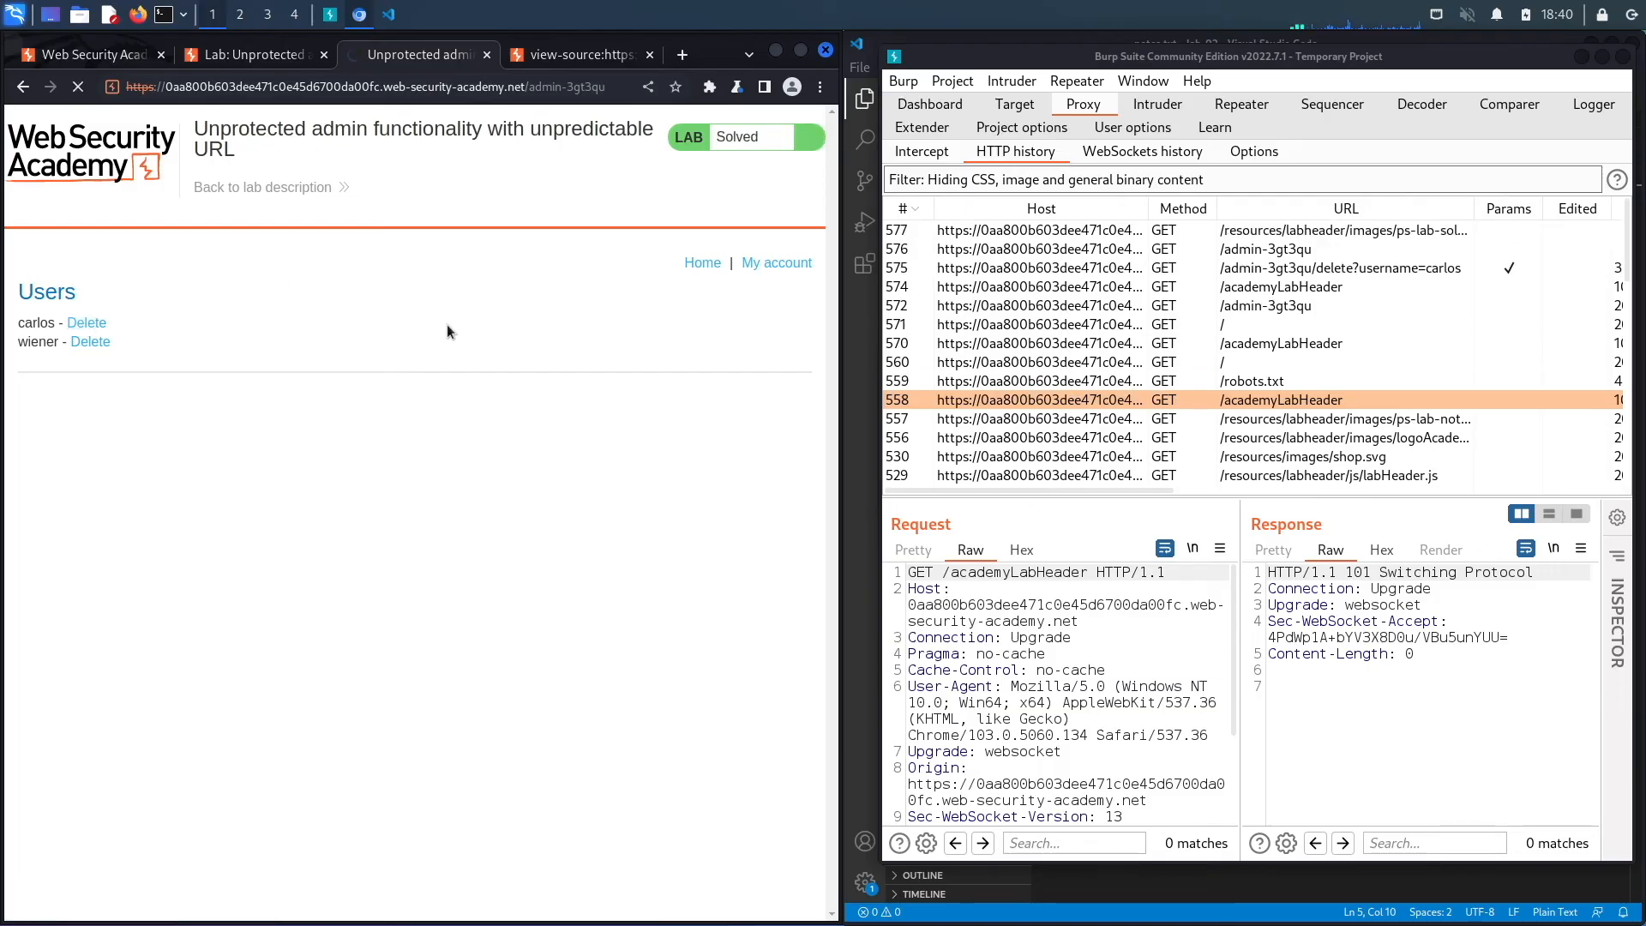
- Delete user carlos from the admin panel, then bring the lab notes back into view
{"action": "left_click", "coordinate": [86, 323]}
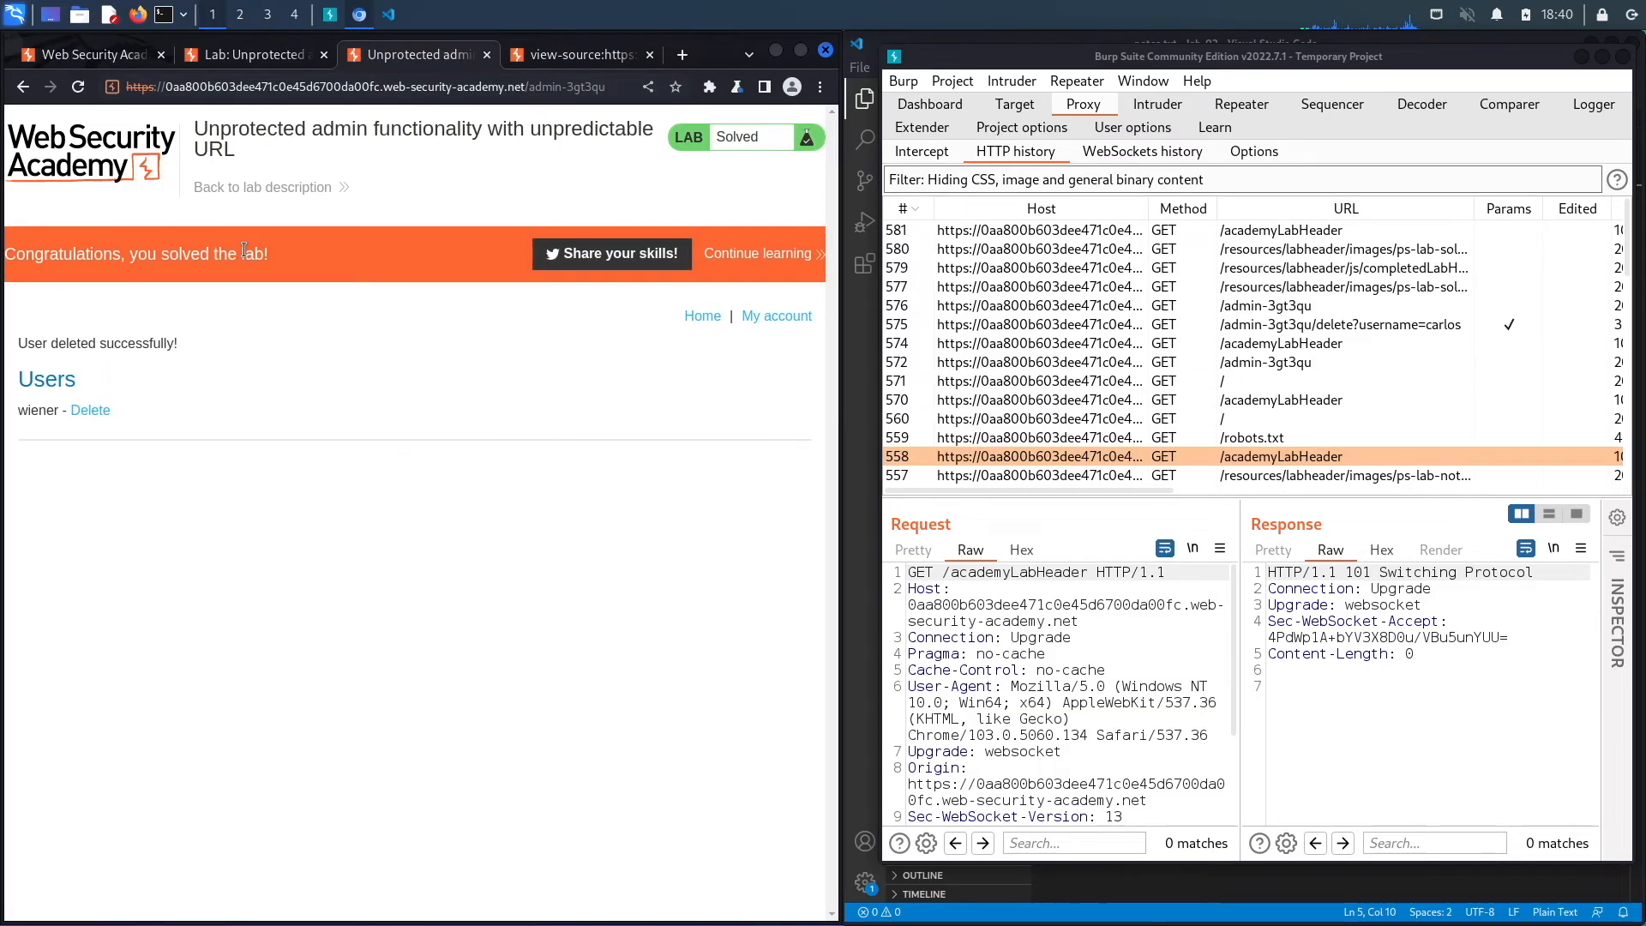
{"action": "mouse_move", "coordinate": [419, 437]}
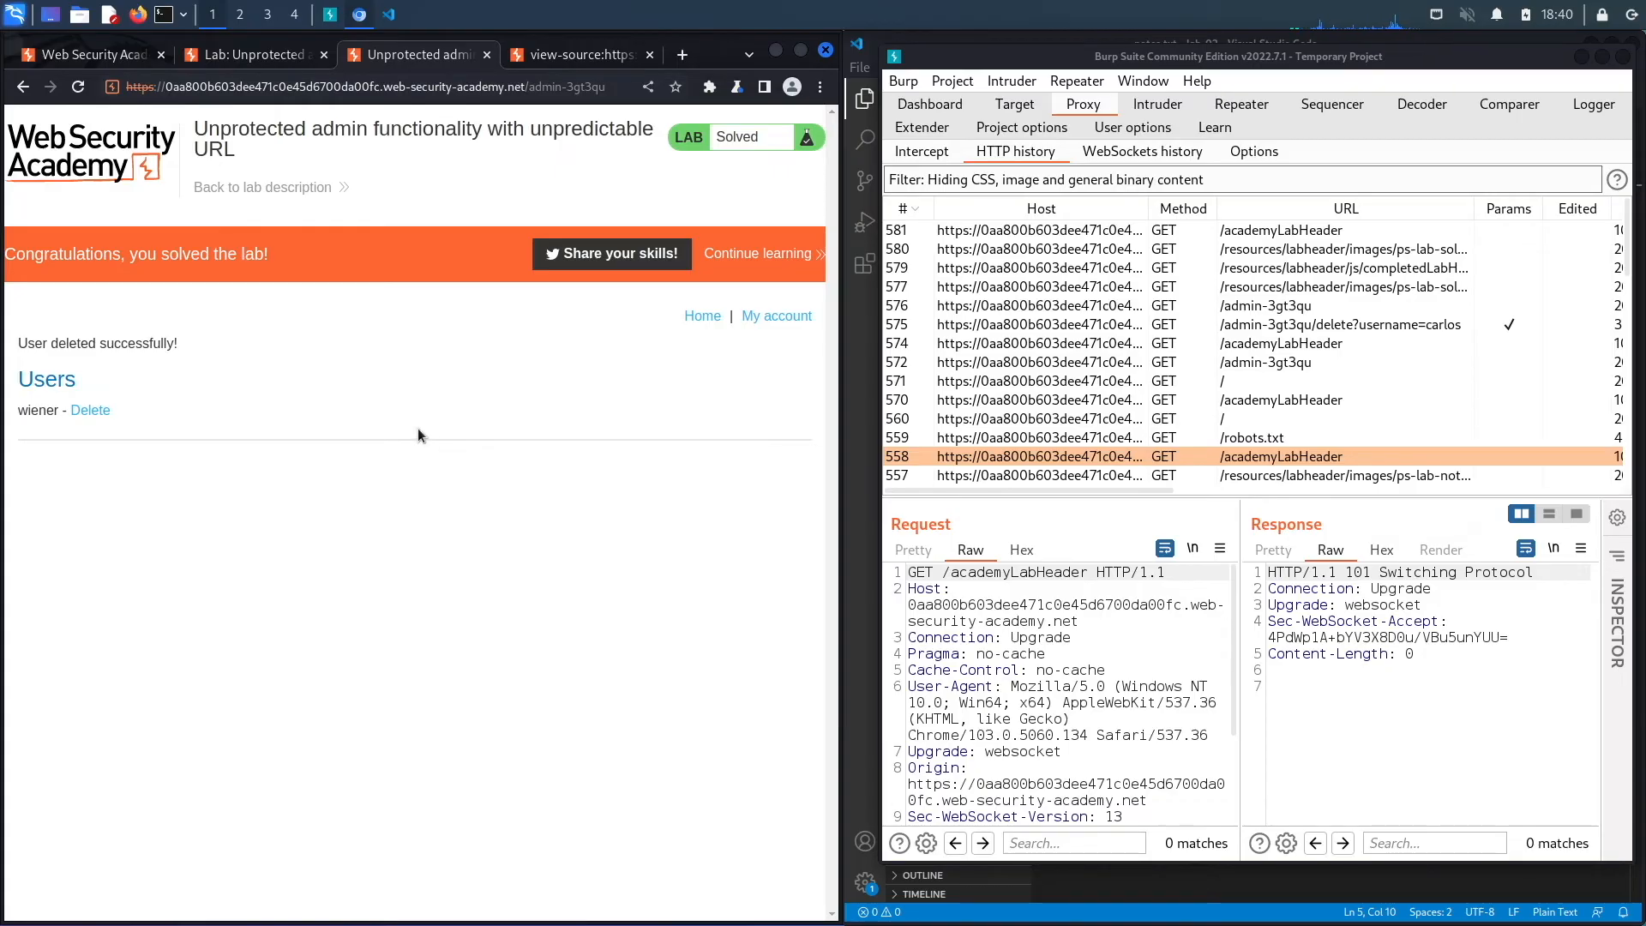
{"action": "mouse_move", "coordinate": [564, 266]}
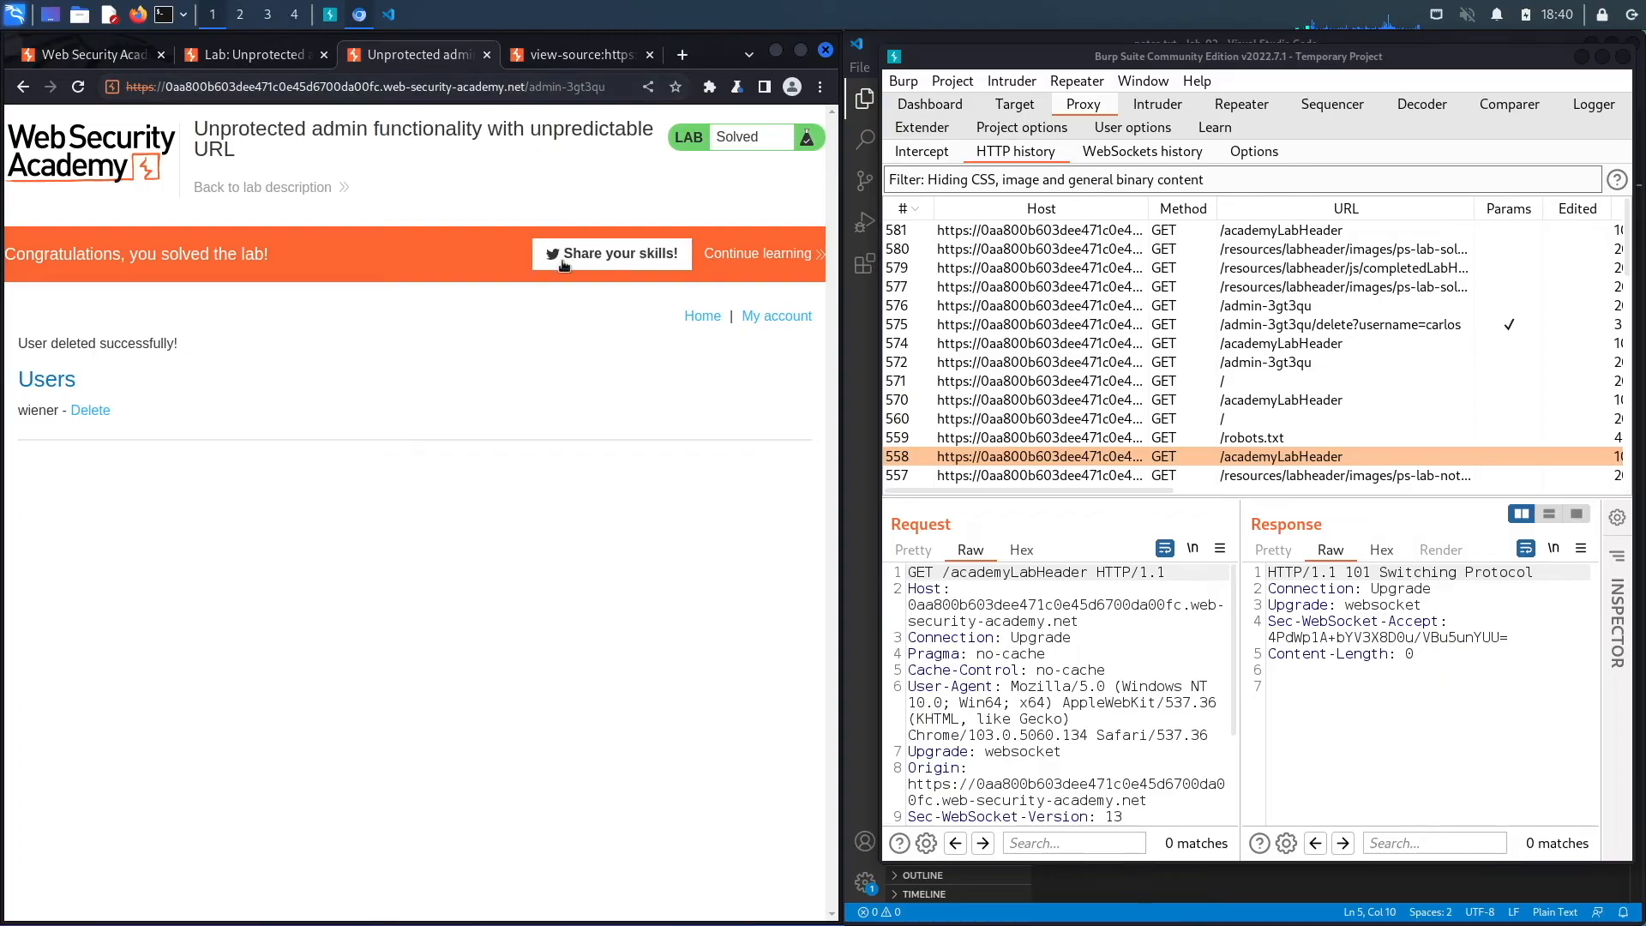
{"action": "mouse_move", "coordinate": [542, 419]}
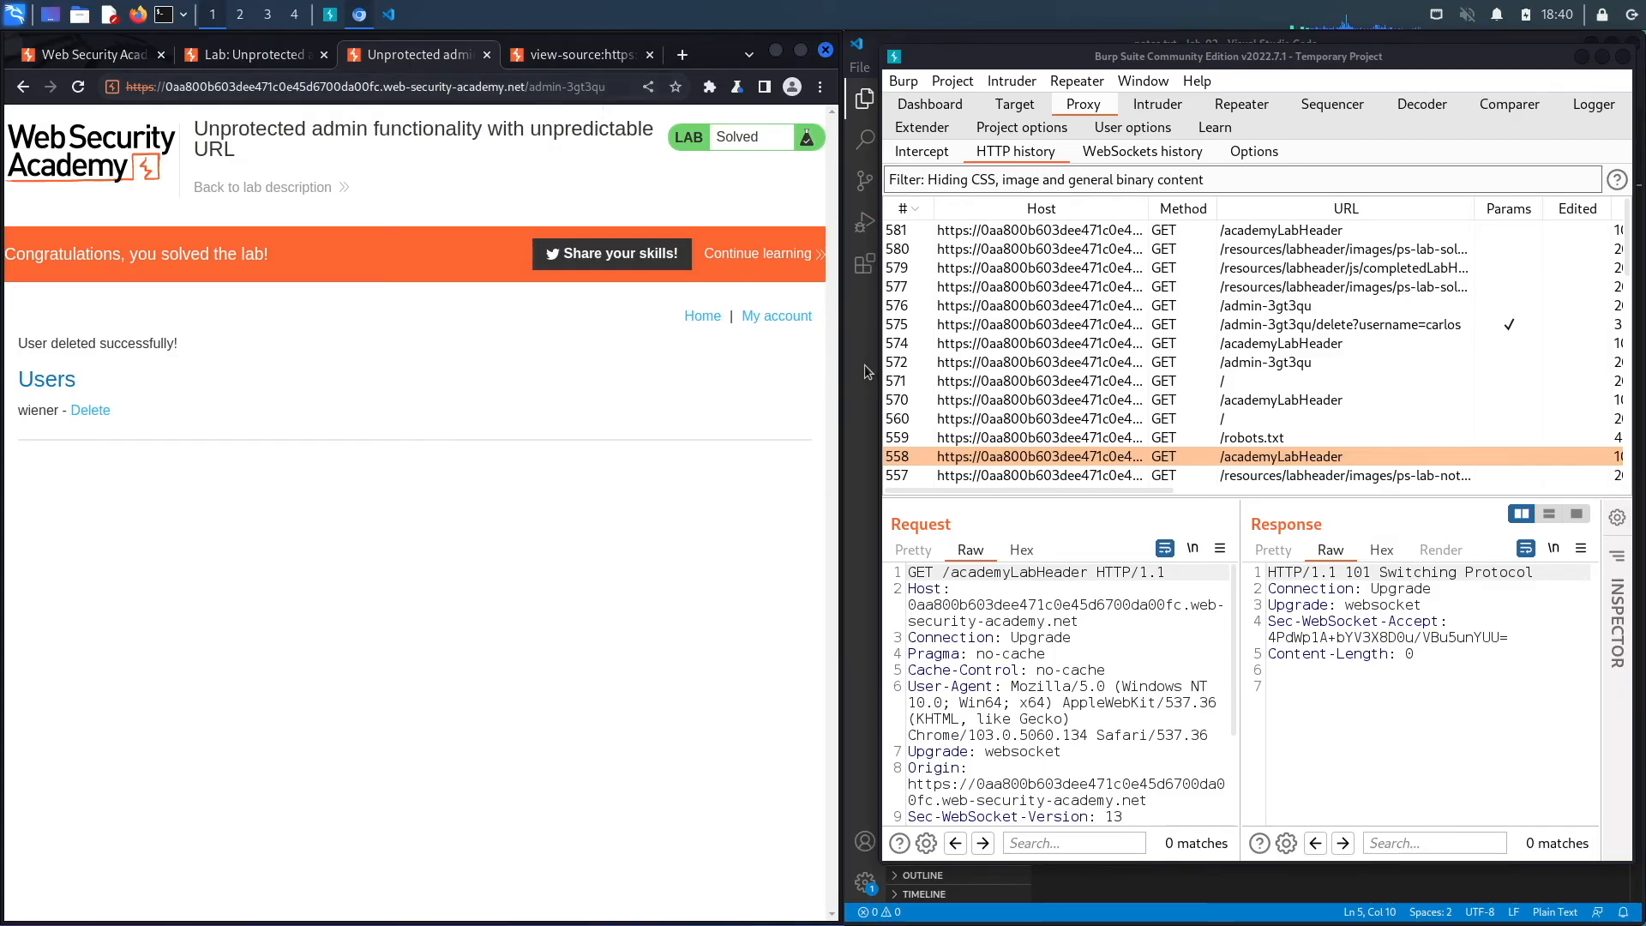
{"action": "left_click", "coordinate": [389, 14]}
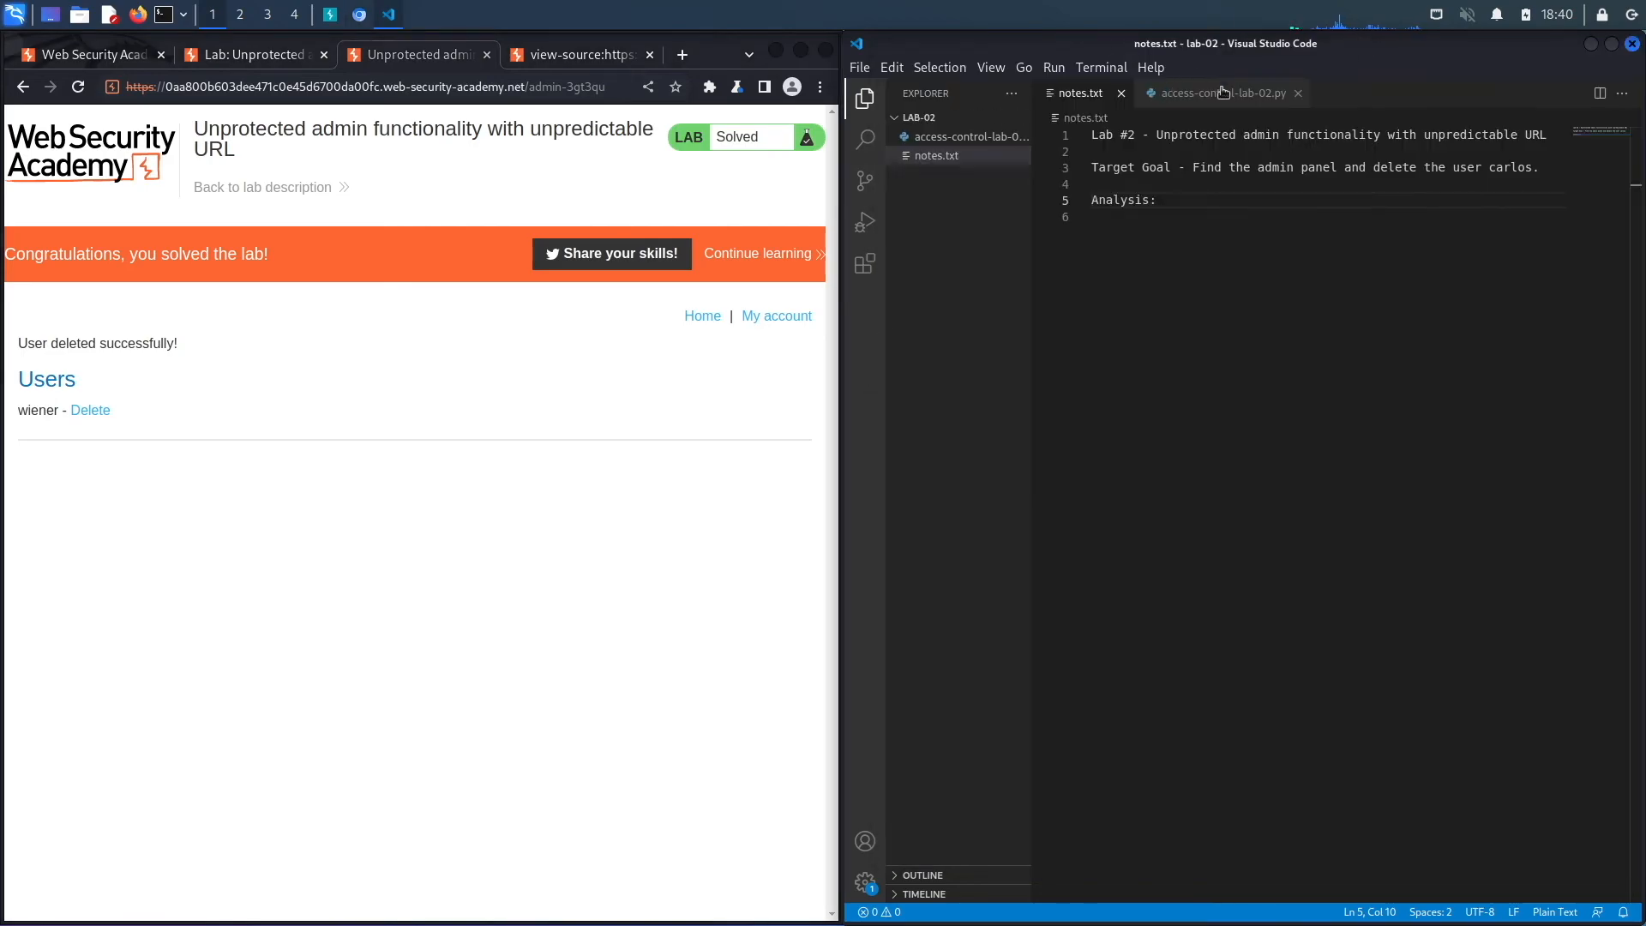